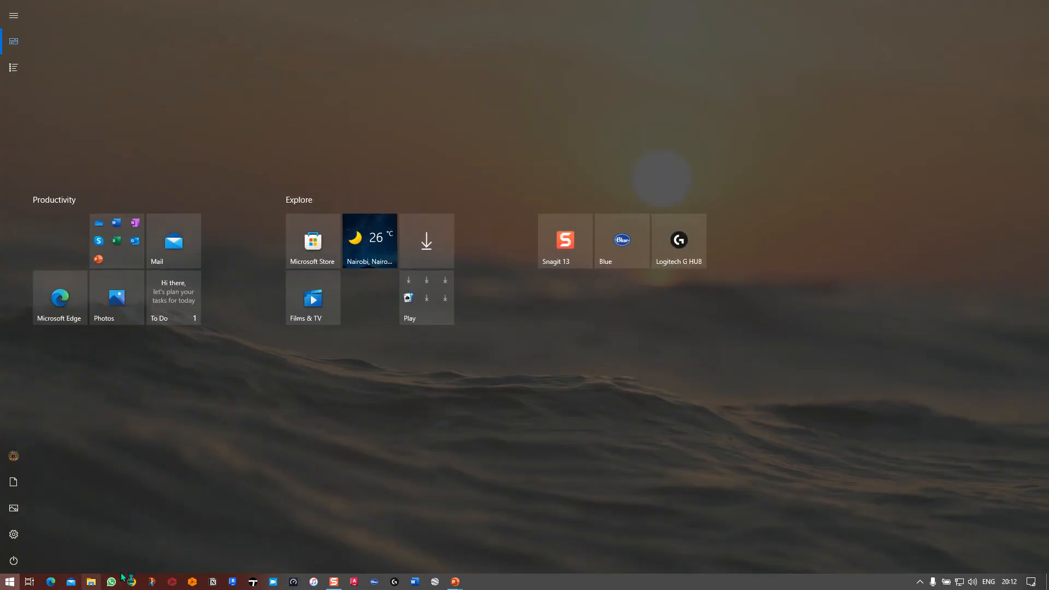
# - Launch File Explorer from the Start menu showing Local Disk (C:) with the Oracle folder
pyautogui.click(91, 580)
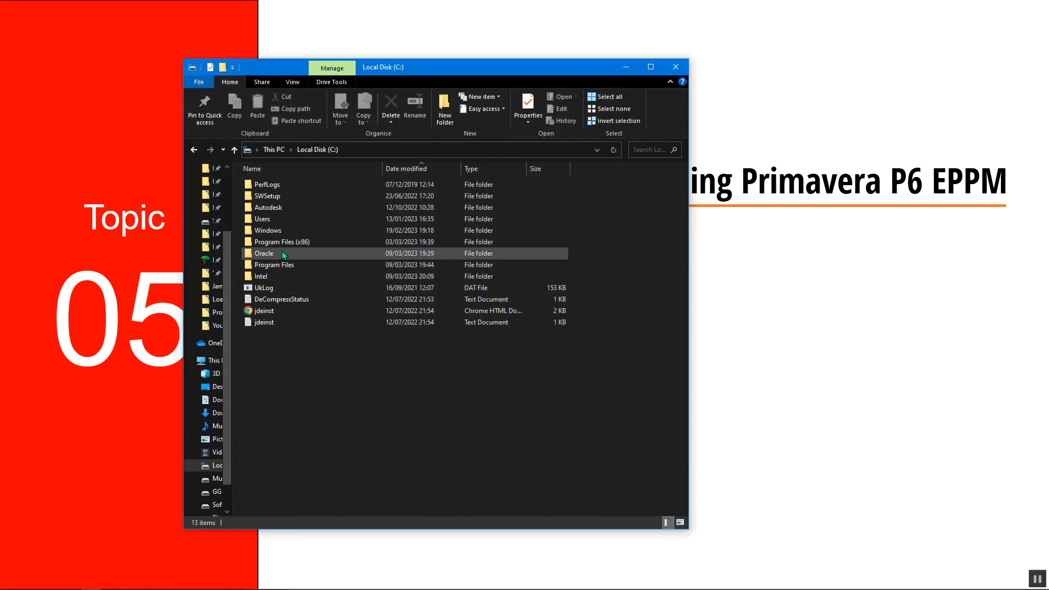
# - Navigate Oracle > Middleware > Oracle_Home > user_projects > domains > PrimaveraP6EPPM and select startWebLogic
pyautogui.doubleClick(264, 253)
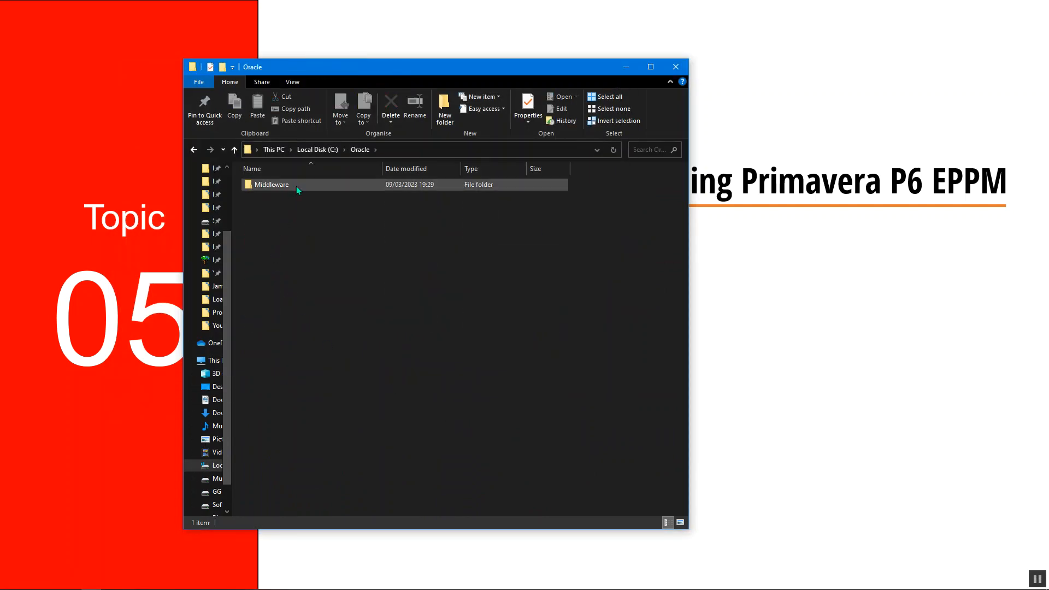
pyautogui.doubleClick(272, 183)
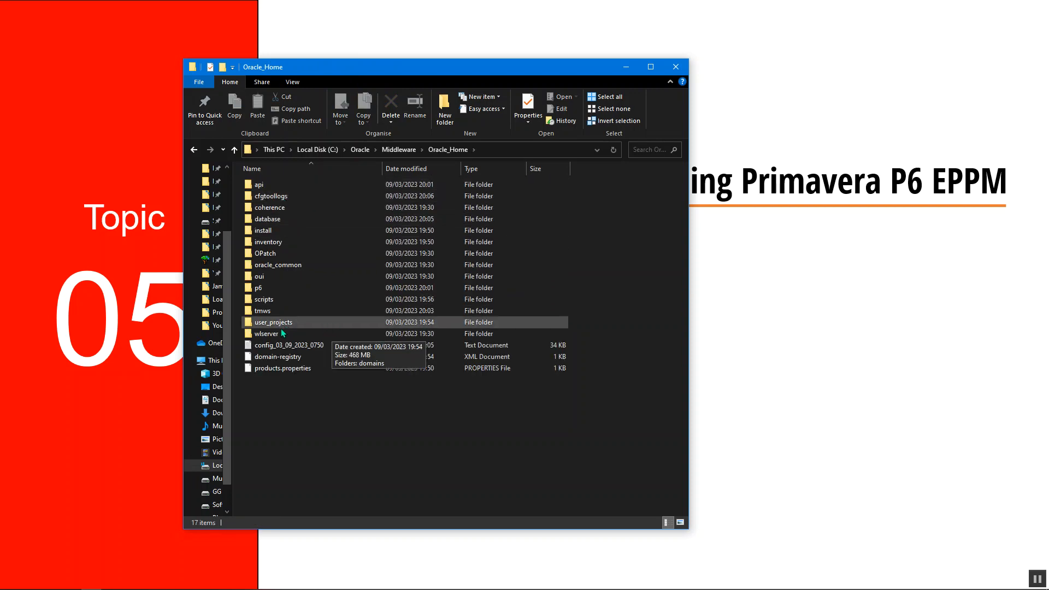
pyautogui.moveTo(279, 328)
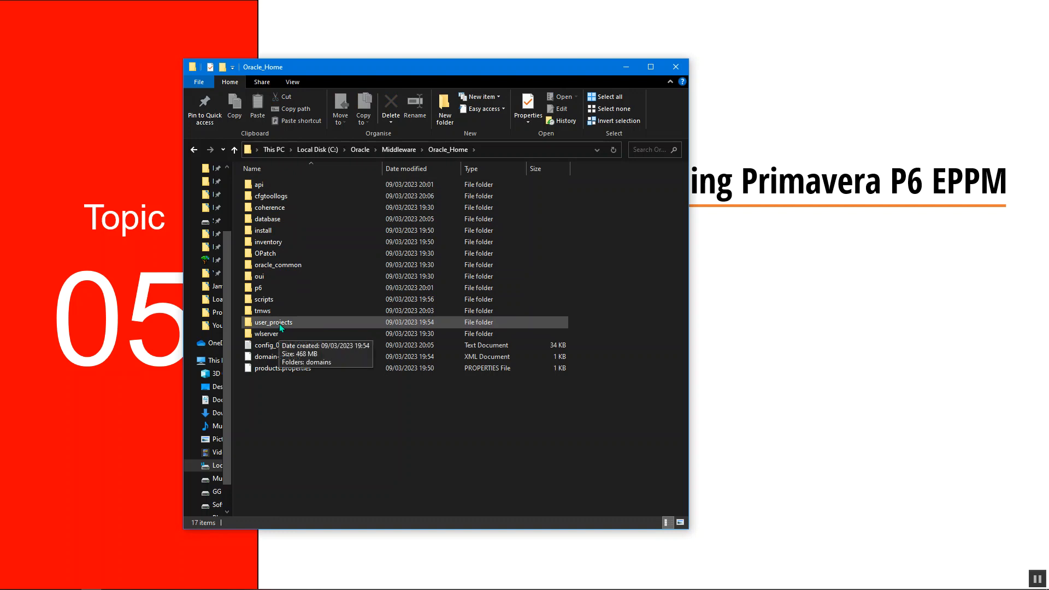
pyautogui.moveTo(368, 156)
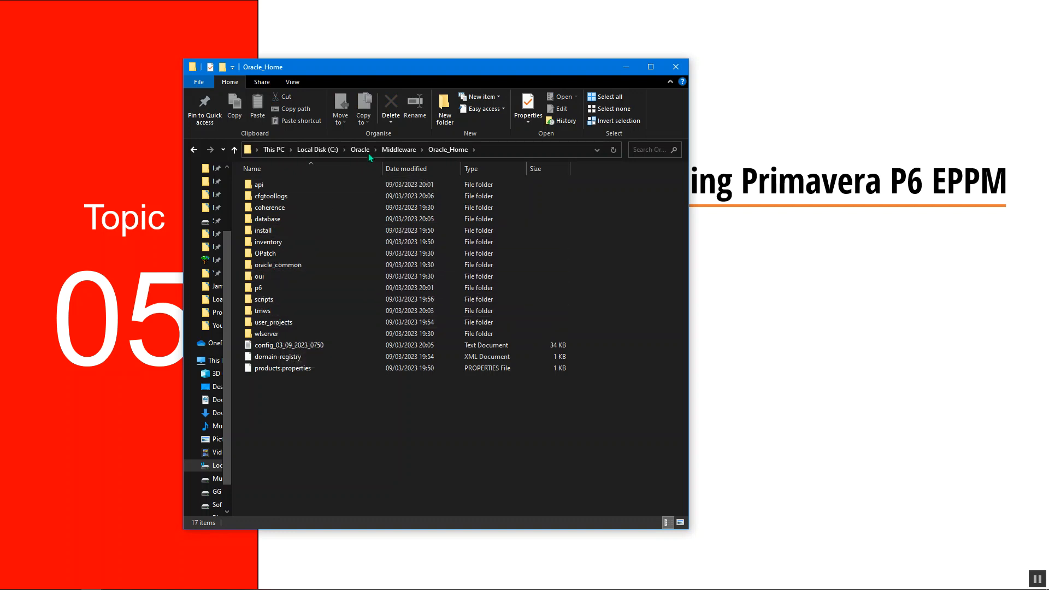
pyautogui.click(271, 321)
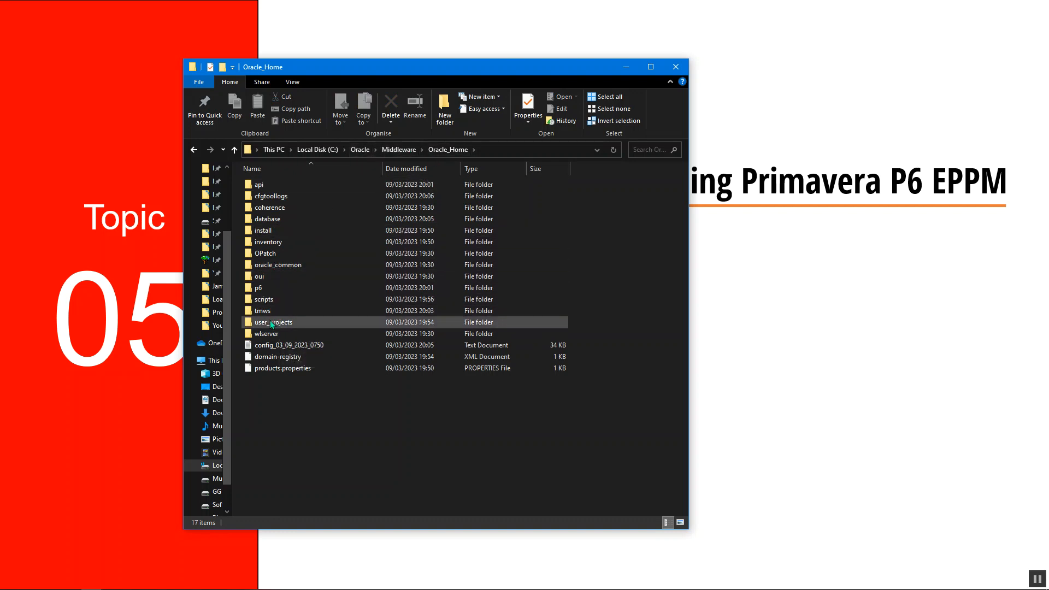
pyautogui.doubleClick(274, 321)
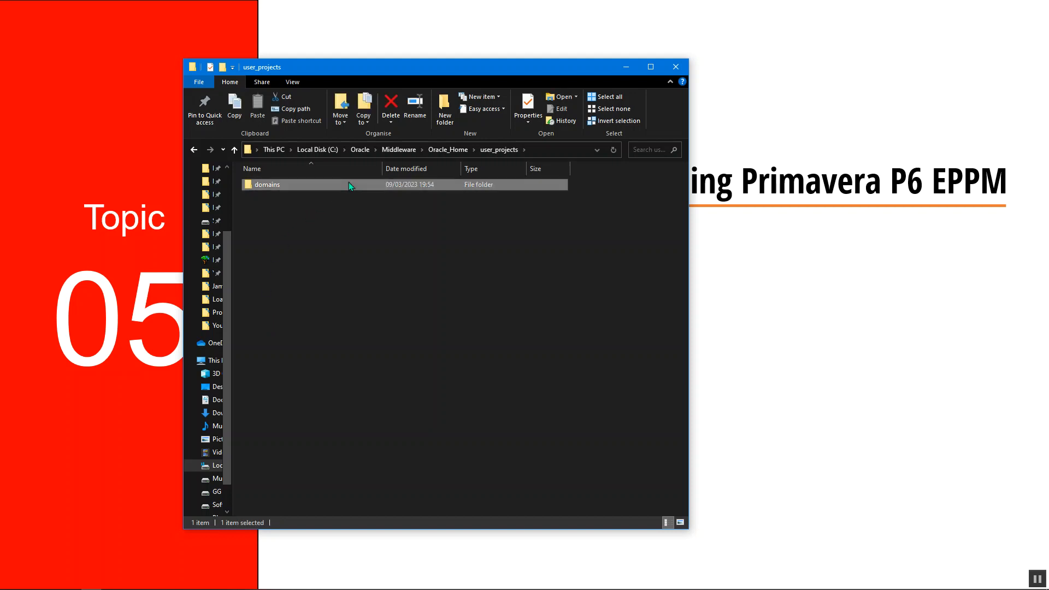
pyautogui.doubleClick(266, 184)
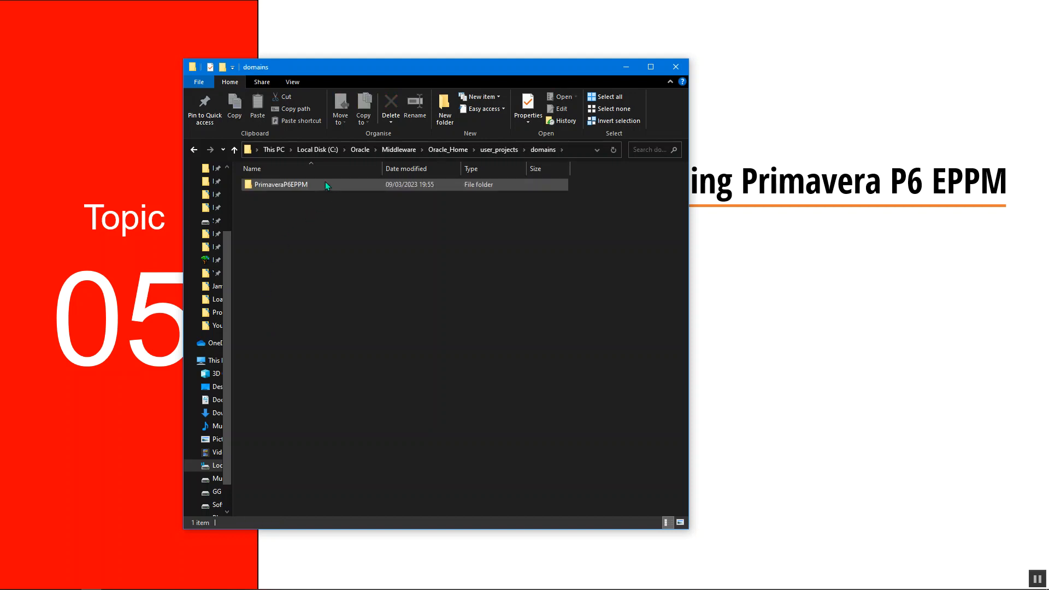
pyautogui.doubleClick(284, 183)
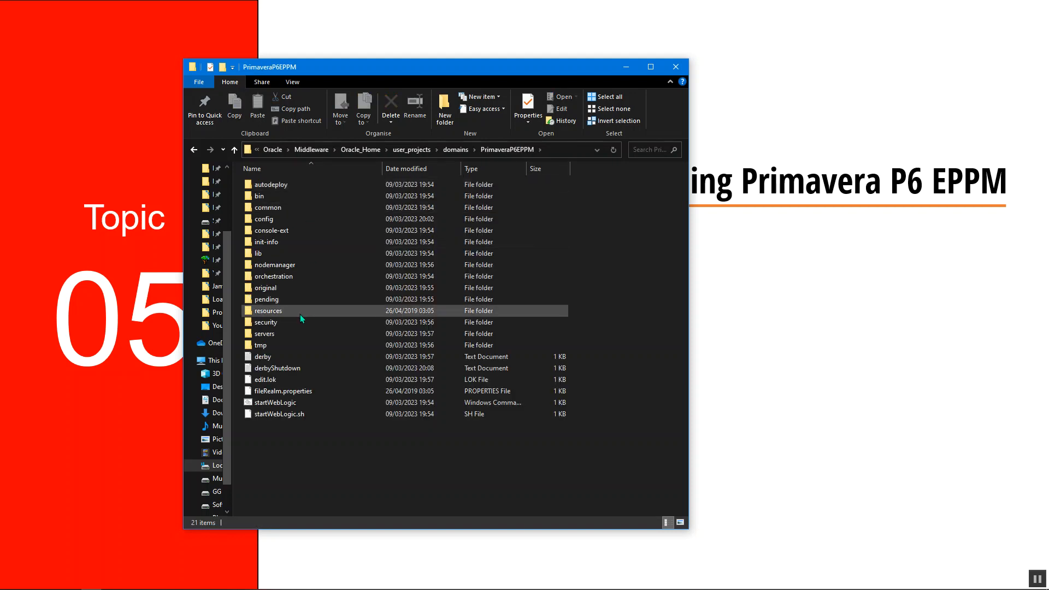
pyautogui.click(274, 403)
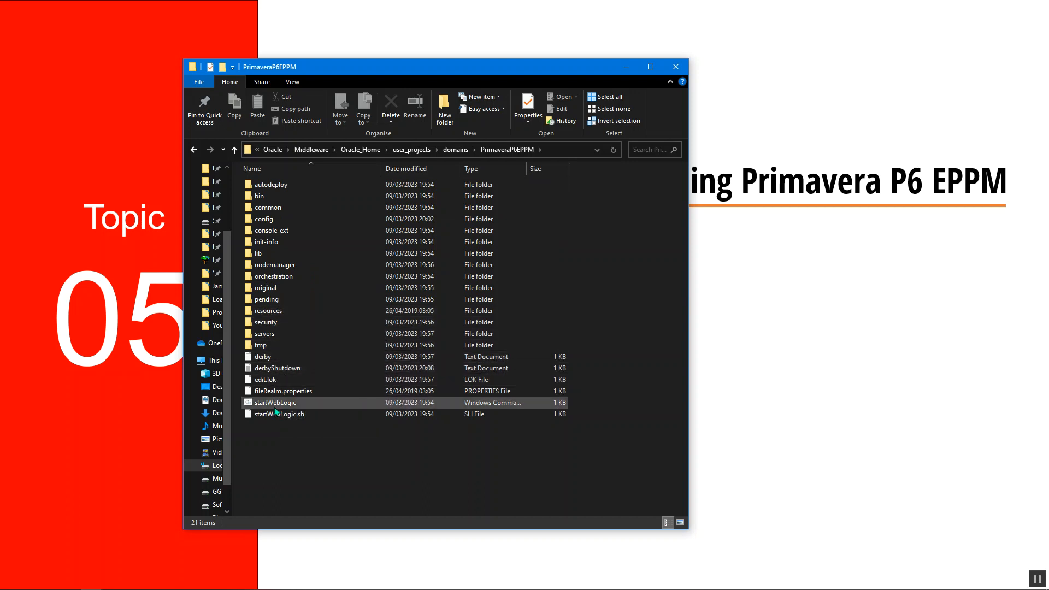
pyautogui.click(274, 402)
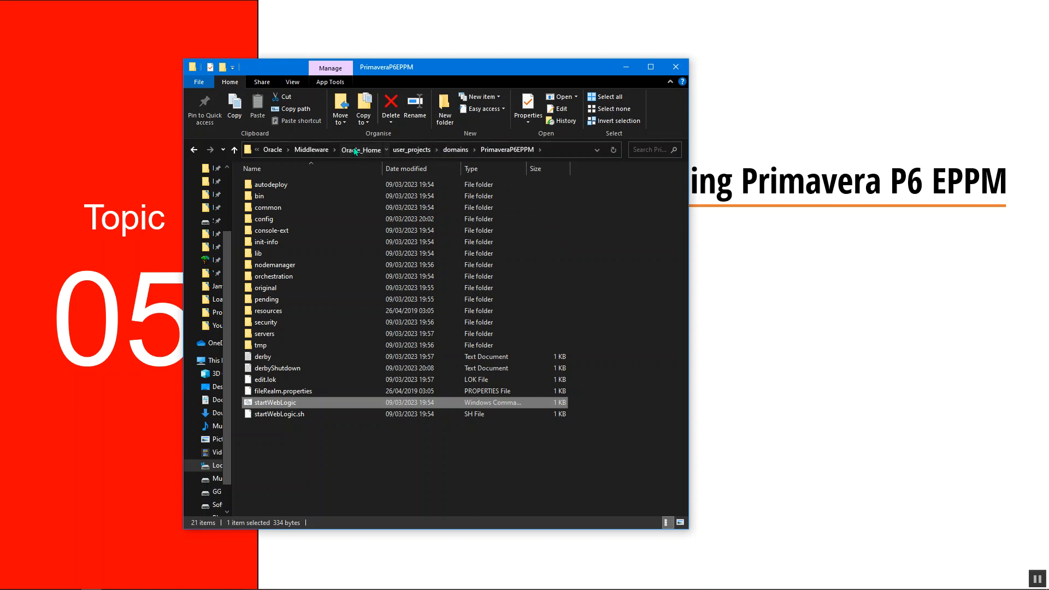
# - In Oracle_Home's scripts folder, select start_Primavera and stop_Primavera and create shortcuts
pyautogui.click(361, 149)
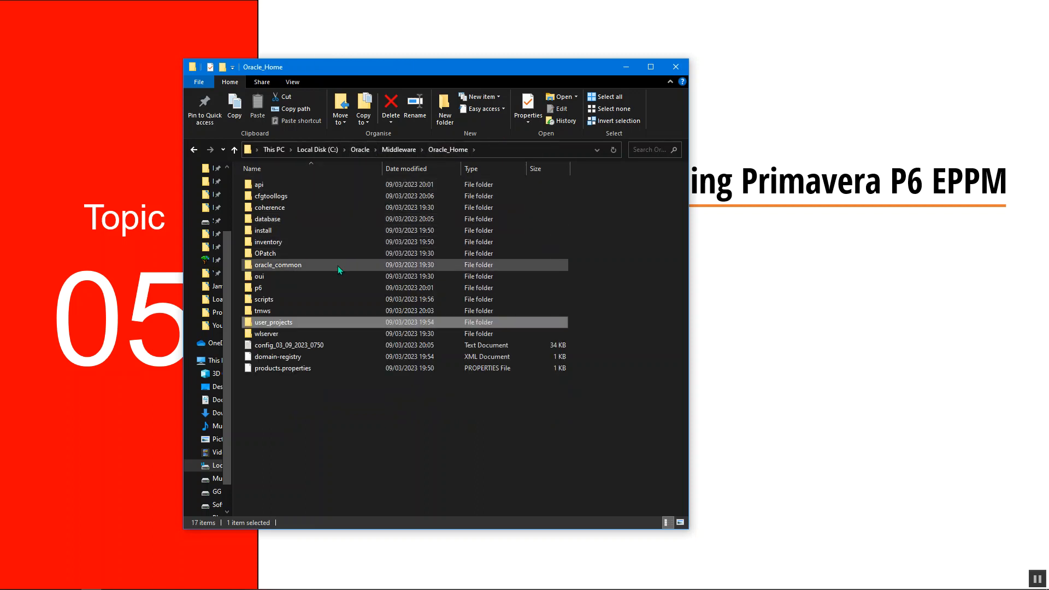
pyautogui.moveTo(318, 267)
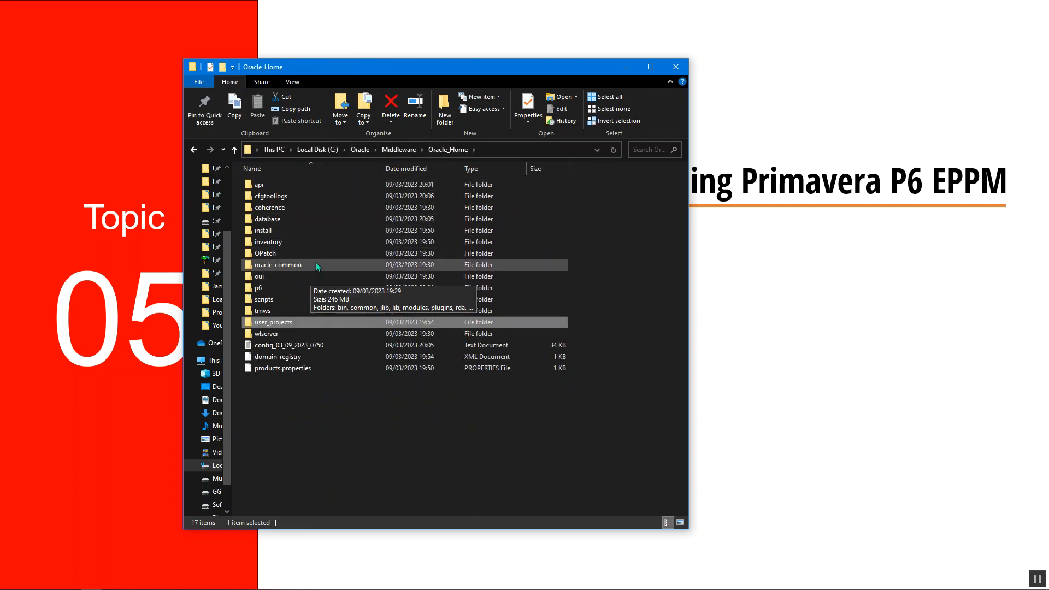
pyautogui.moveTo(263, 299)
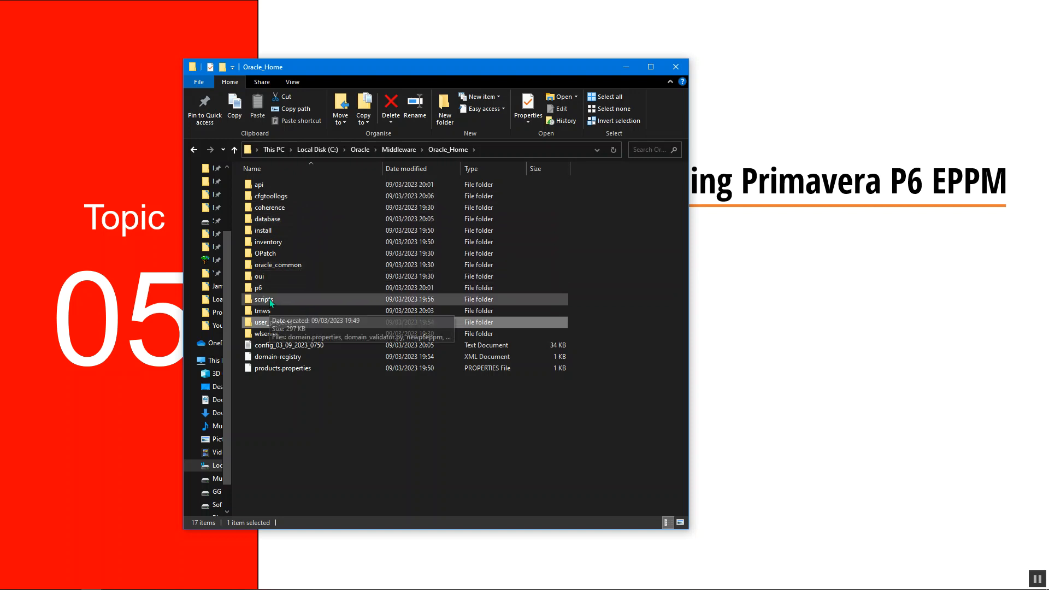
pyautogui.doubleClick(263, 299)
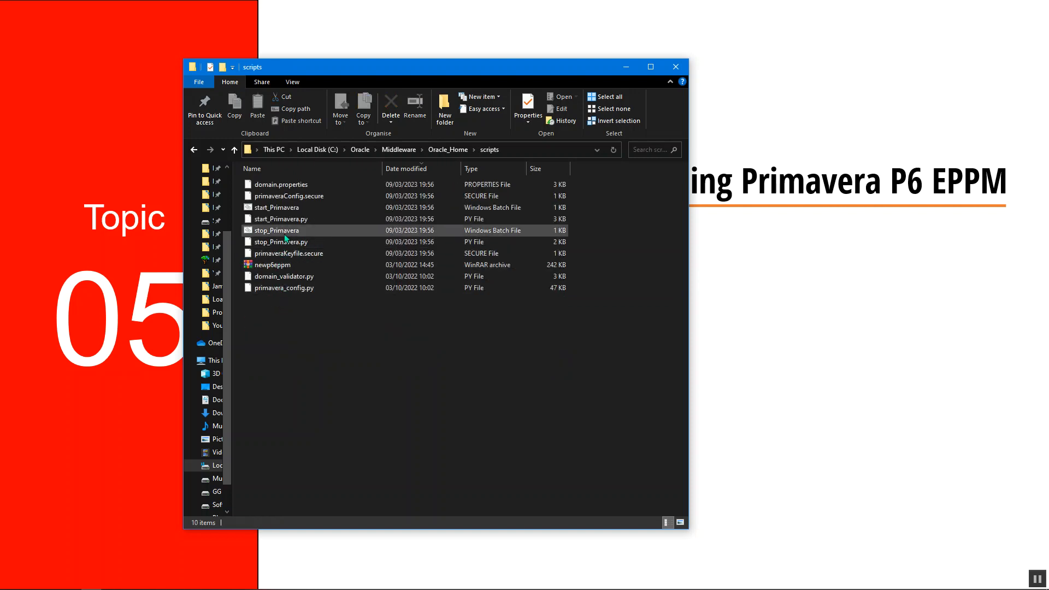
pyautogui.click(277, 206)
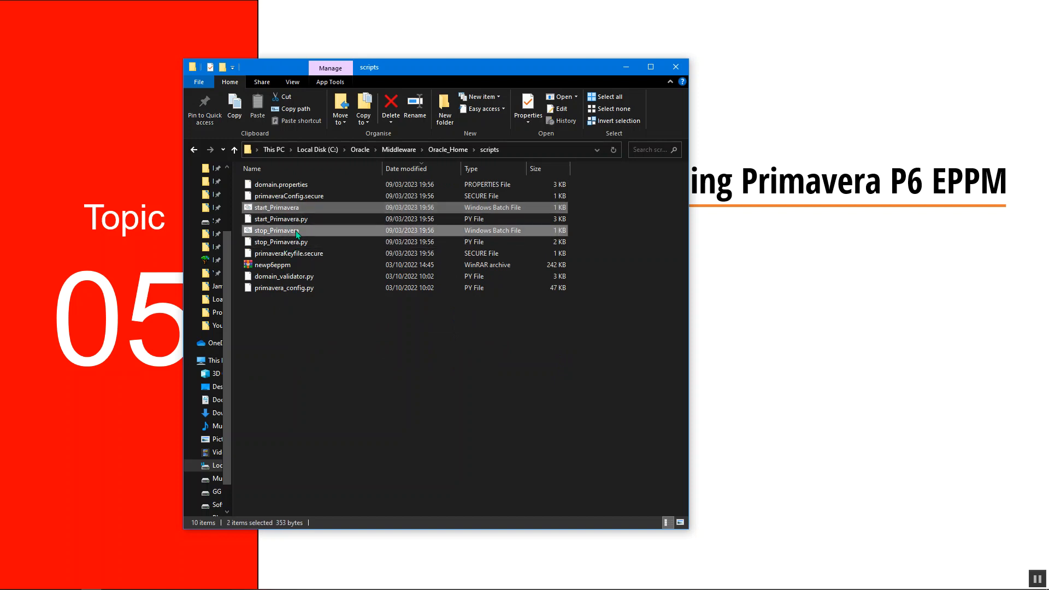
pyautogui.rightClick(281, 231)
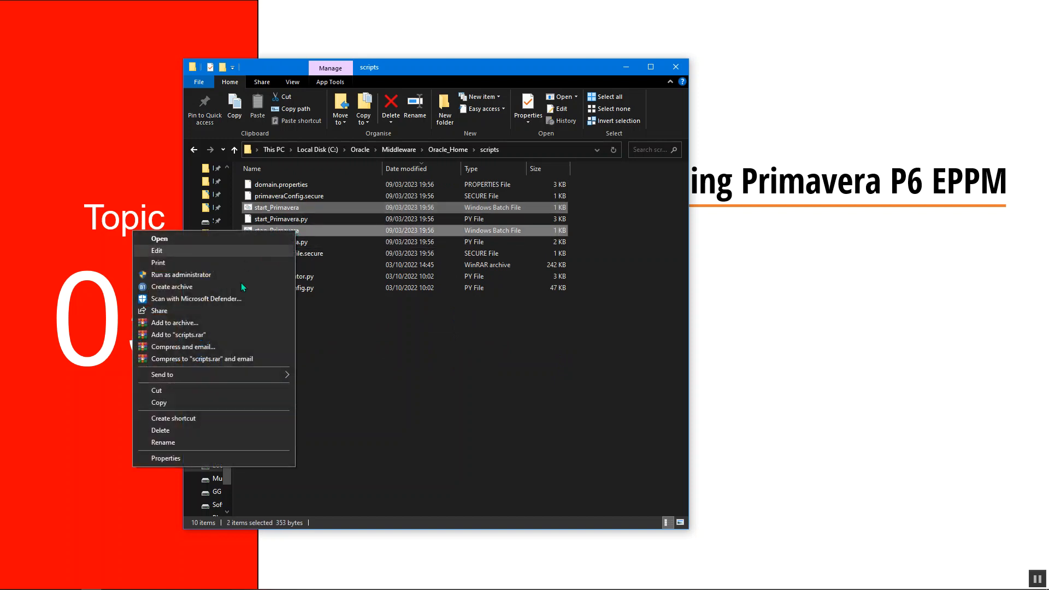
pyautogui.moveTo(213, 299)
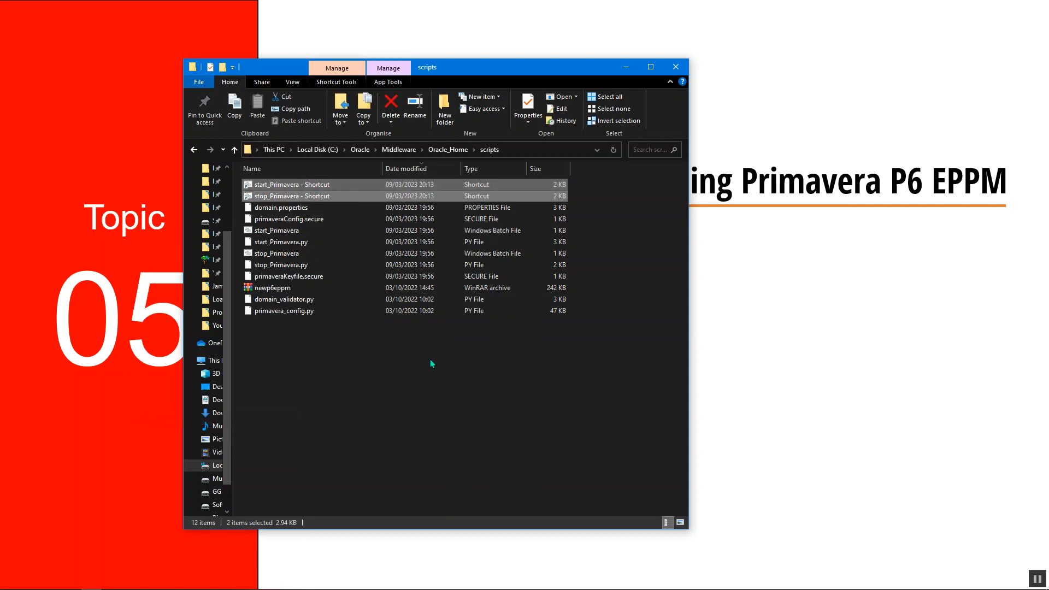
pyautogui.moveTo(427, 400)
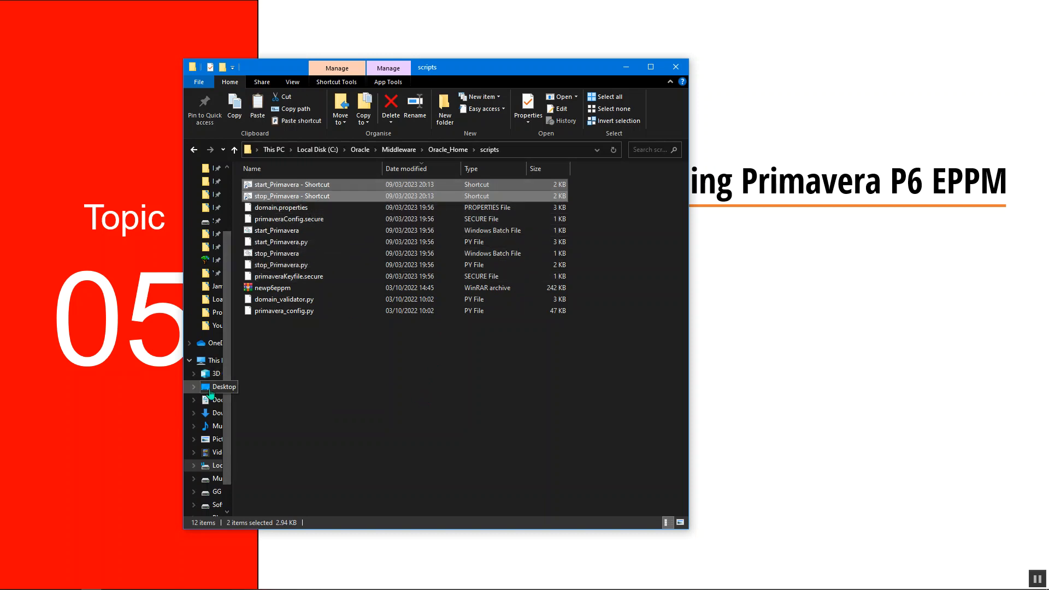
# - Move both shortcuts to the Desktop, delete leftovers from scripts, and return to Oracle_Home
pyautogui.click(223, 387)
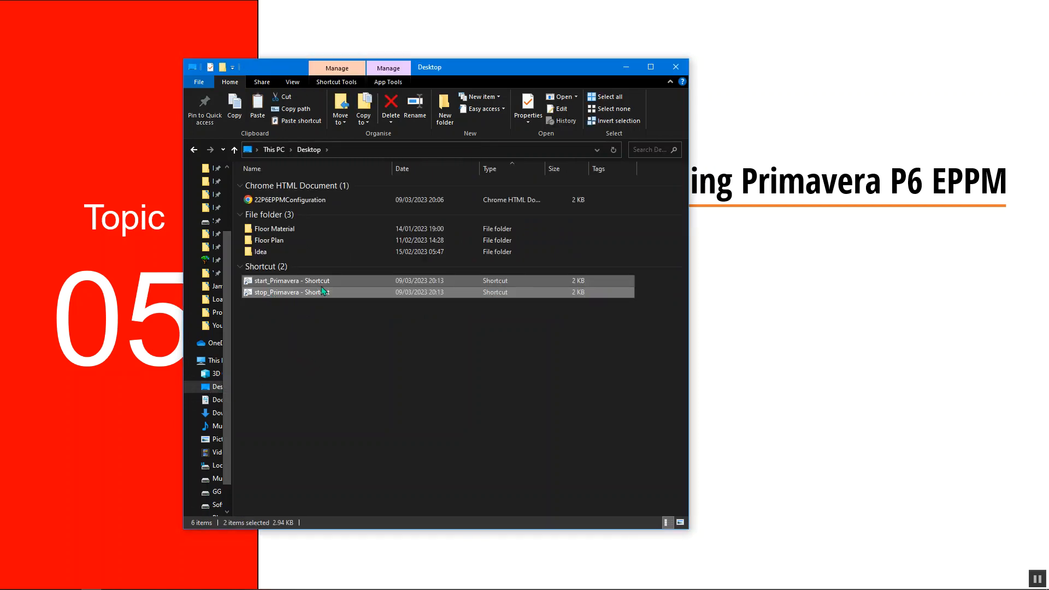
pyautogui.doubleClick(289, 281)
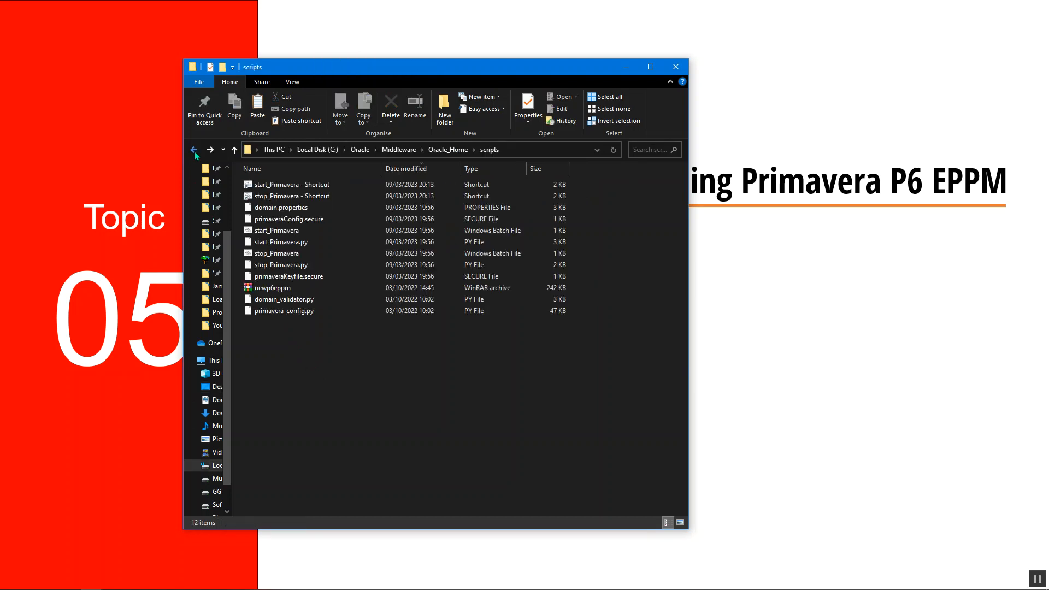
pyautogui.click(290, 196)
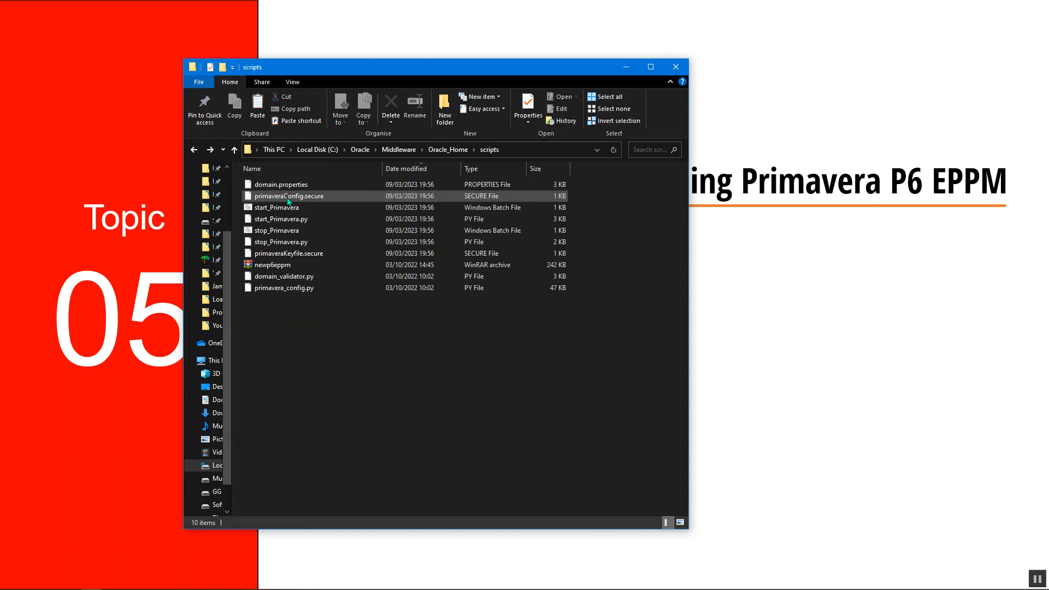
pyautogui.click(447, 149)
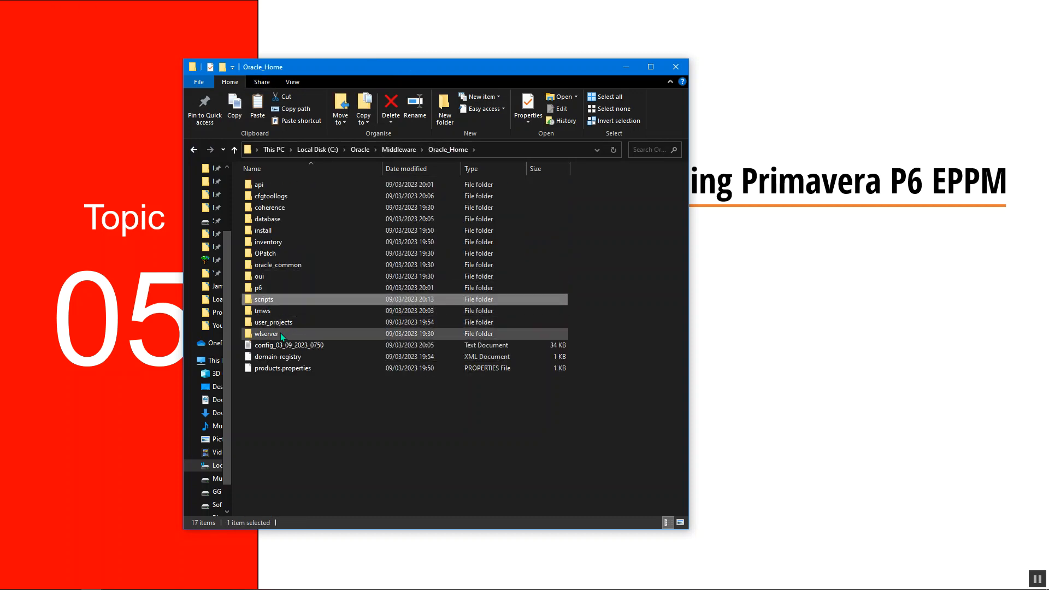
# - Create a startWebLogic shortcut in the PrimaveraP6EPPM domain folder and move it to the Desktop
pyautogui.doubleClick(267, 333)
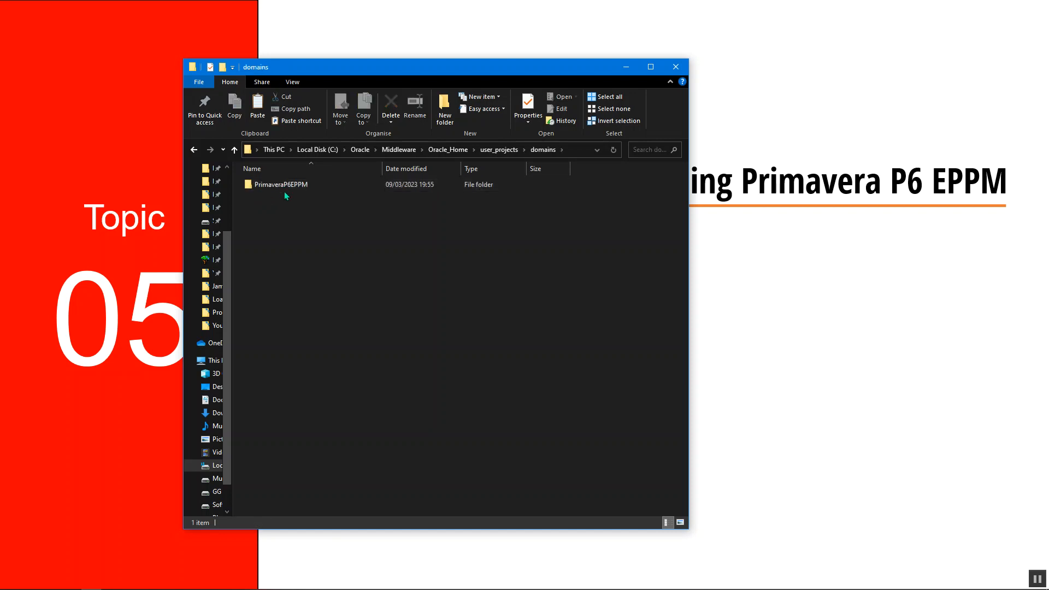
pyautogui.doubleClick(280, 183)
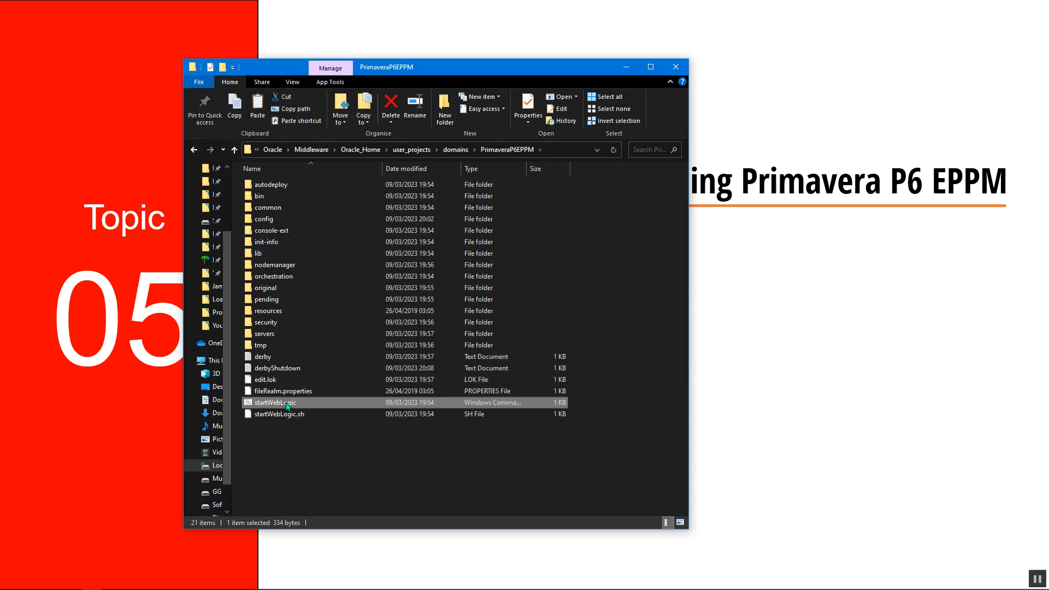
pyautogui.moveTo(348, 403)
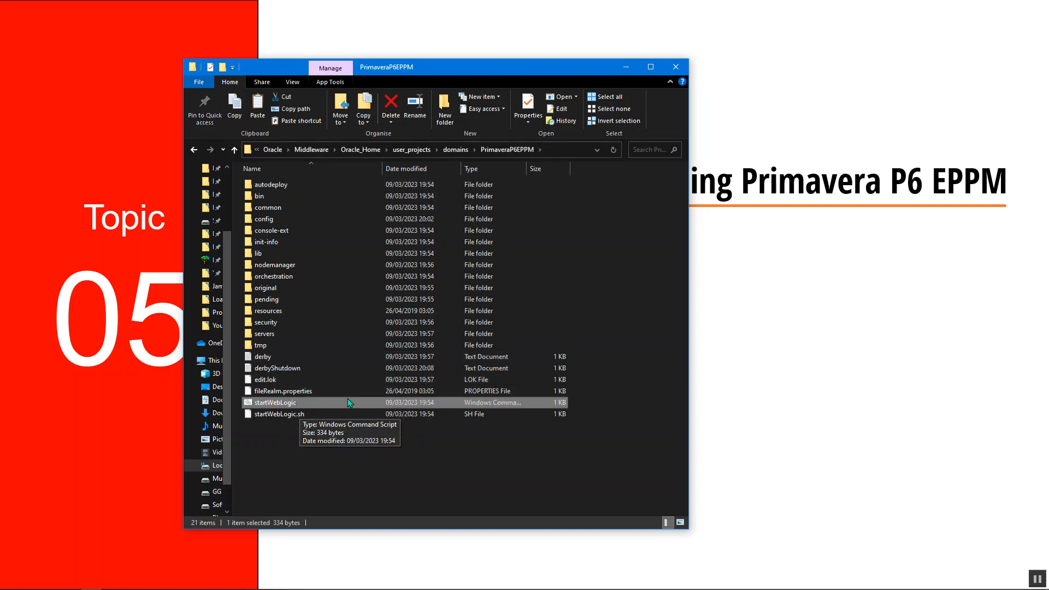
pyautogui.rightClick(274, 402)
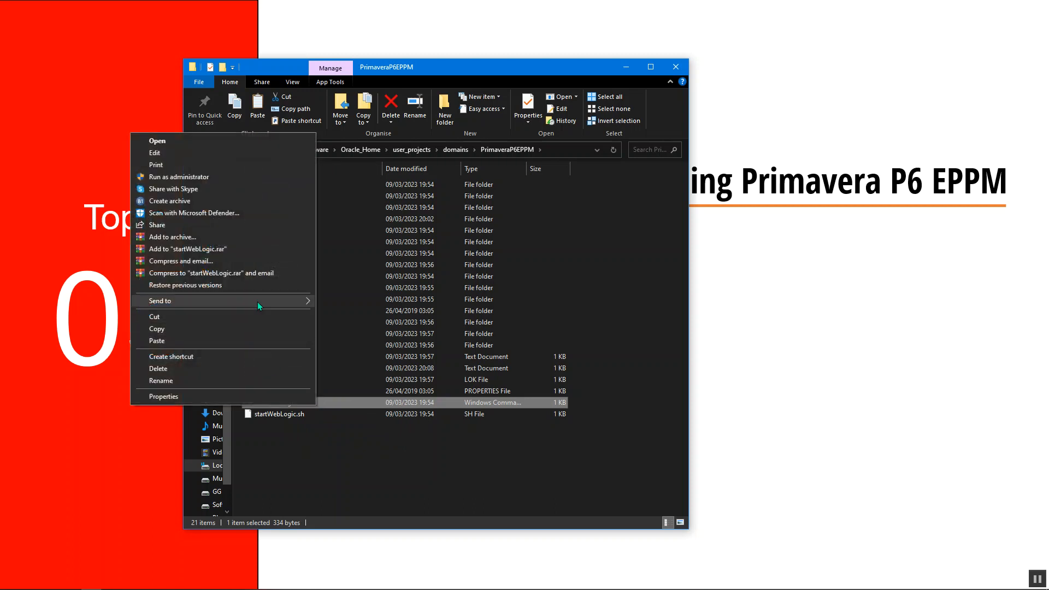
pyautogui.moveTo(204, 244)
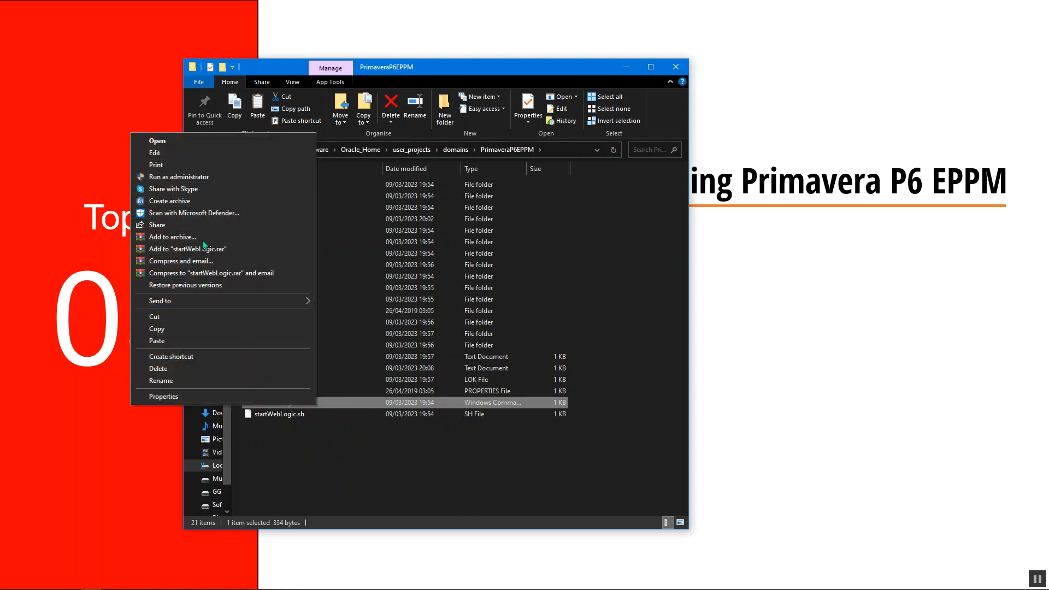
pyautogui.click(172, 357)
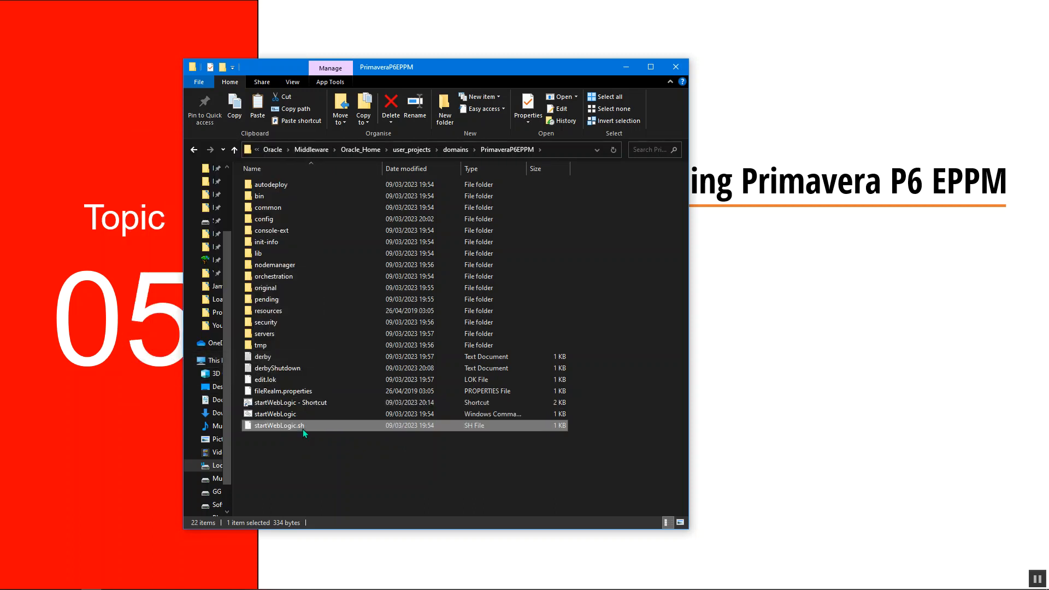
pyautogui.click(290, 403)
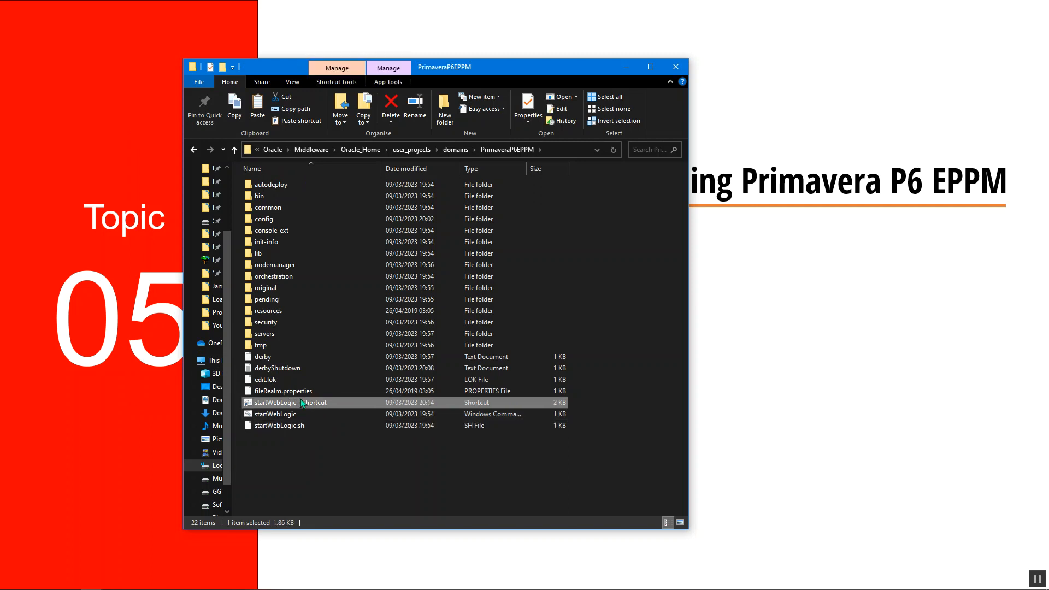
pyautogui.click(223, 387)
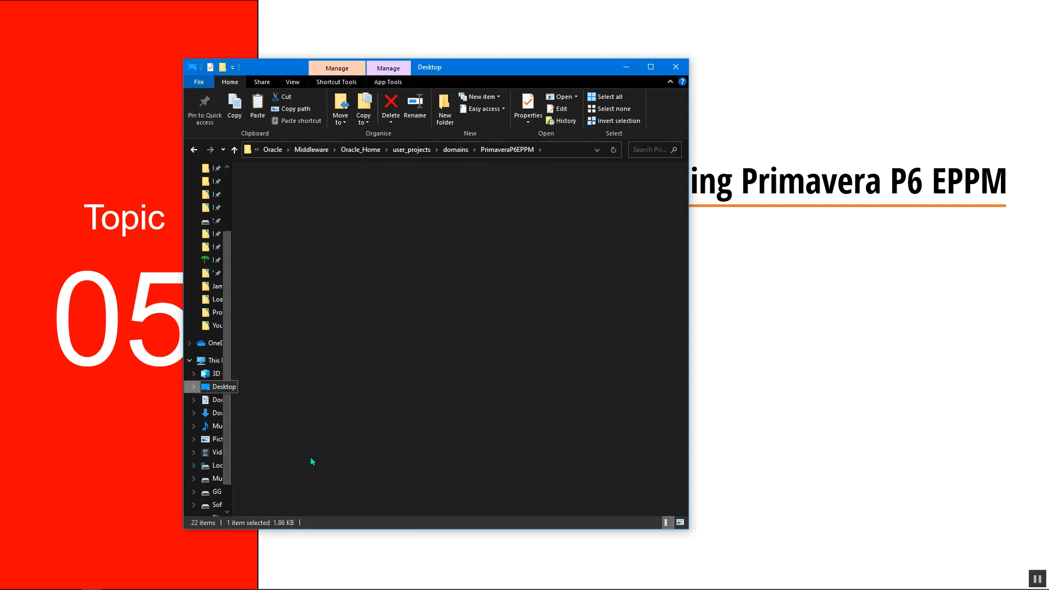
pyautogui.click(223, 387)
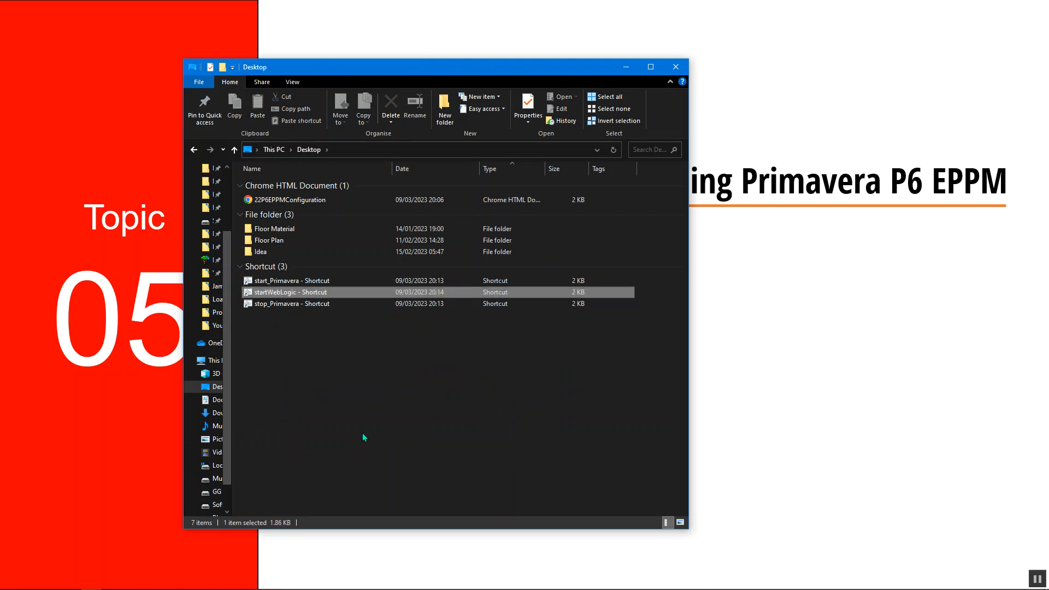
# - Run the start_Primavera shortcut on the Desktop as administrator
pyautogui.click(320, 316)
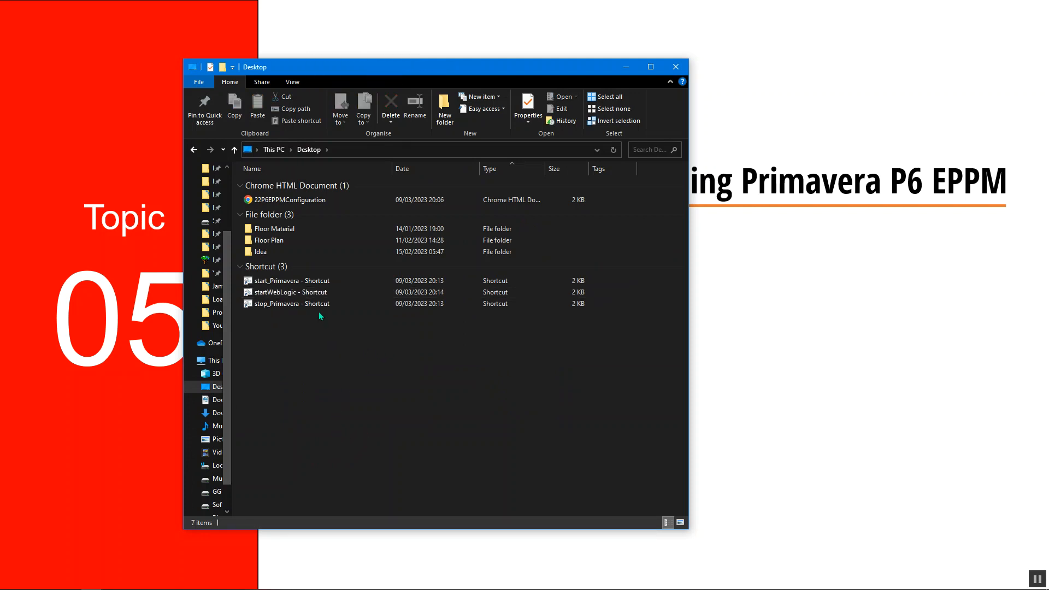
pyautogui.moveTo(282, 335)
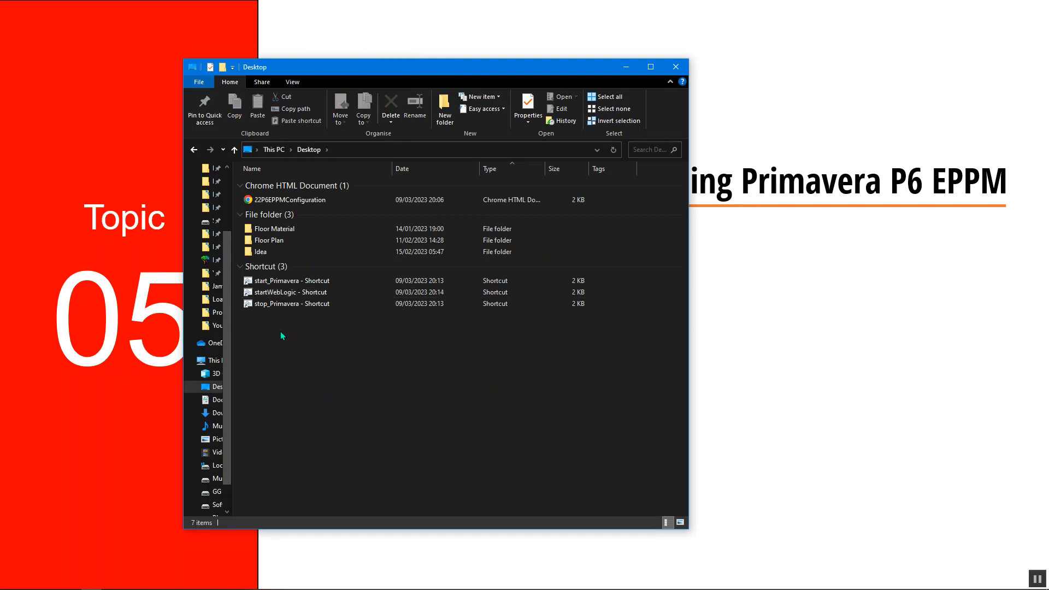
pyautogui.click(287, 281)
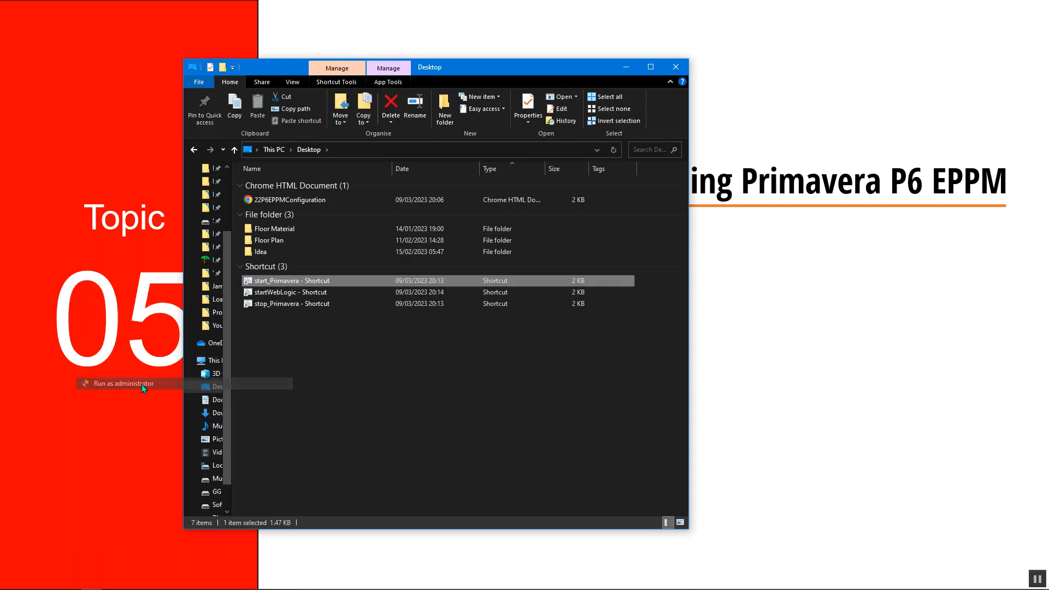
pyautogui.click(121, 384)
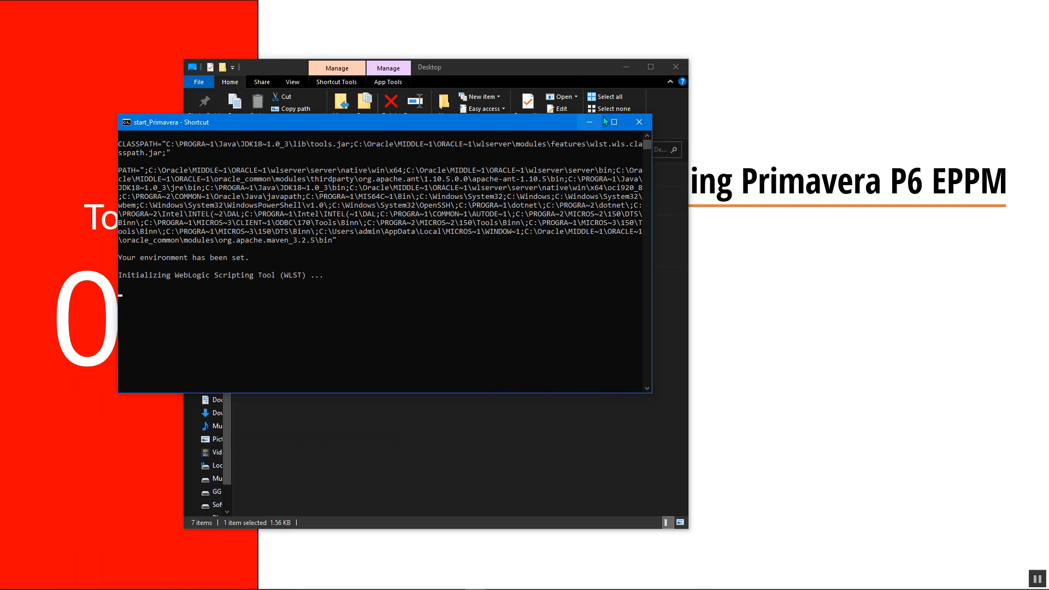
pyautogui.moveTo(613, 121)
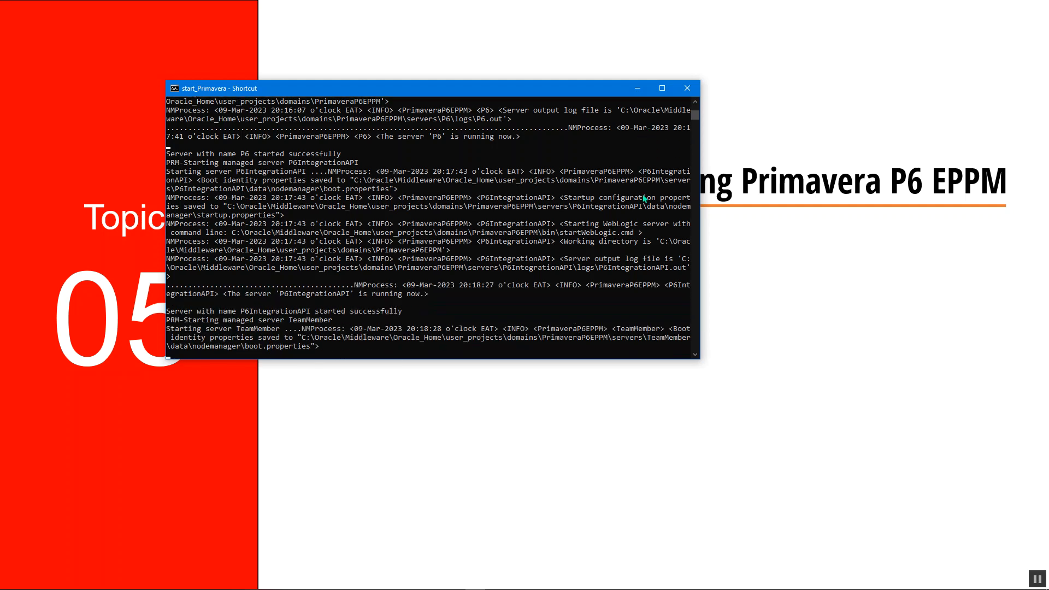
# - Scroll the console as start_Primavera reports P6IntegrationAPI started and TeamMember starting
pyautogui.scroll(-3)
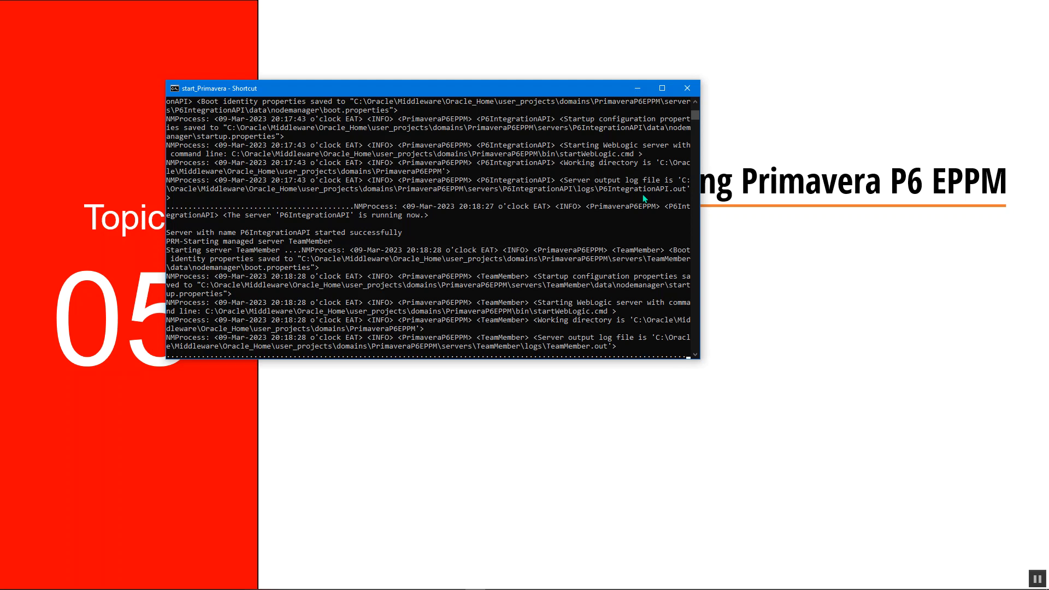
pyautogui.scroll(-3)
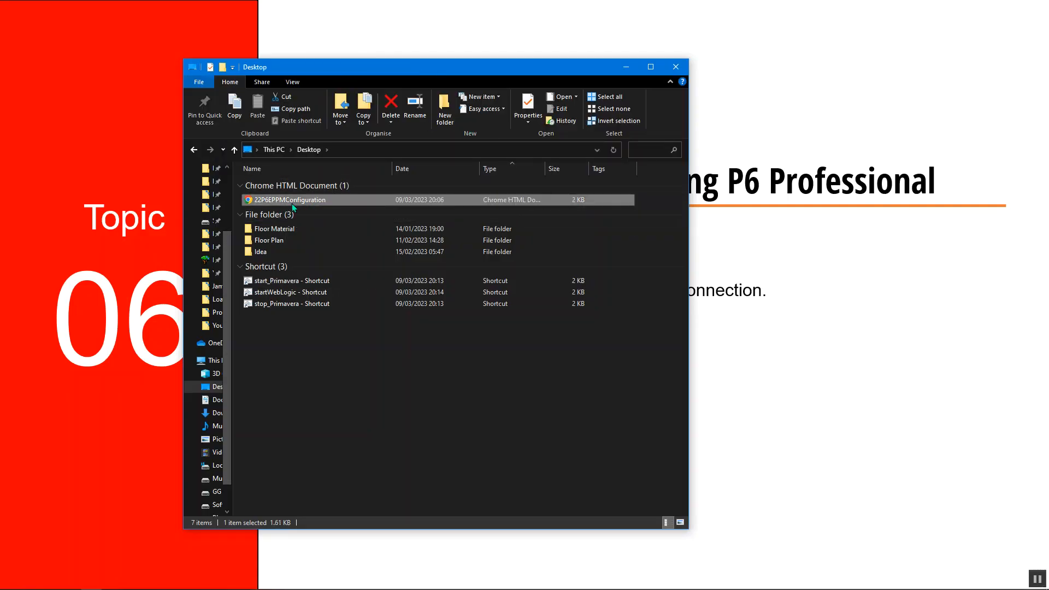
# - Open the 22P6EPPMConfiguration document from the Desktop in Chrome
pyautogui.rightClick(289, 199)
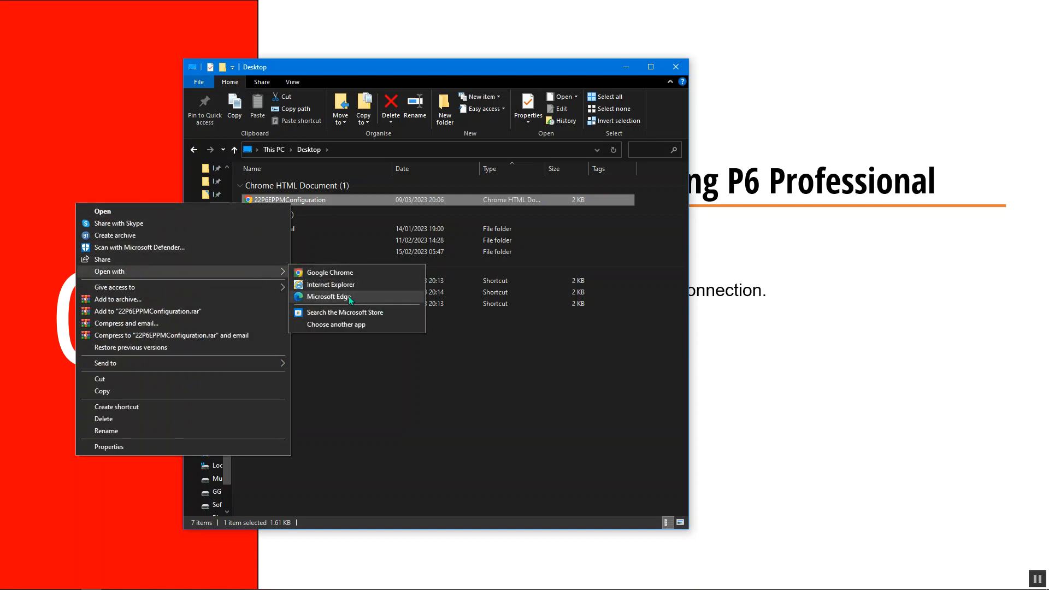
pyautogui.moveTo(328, 272)
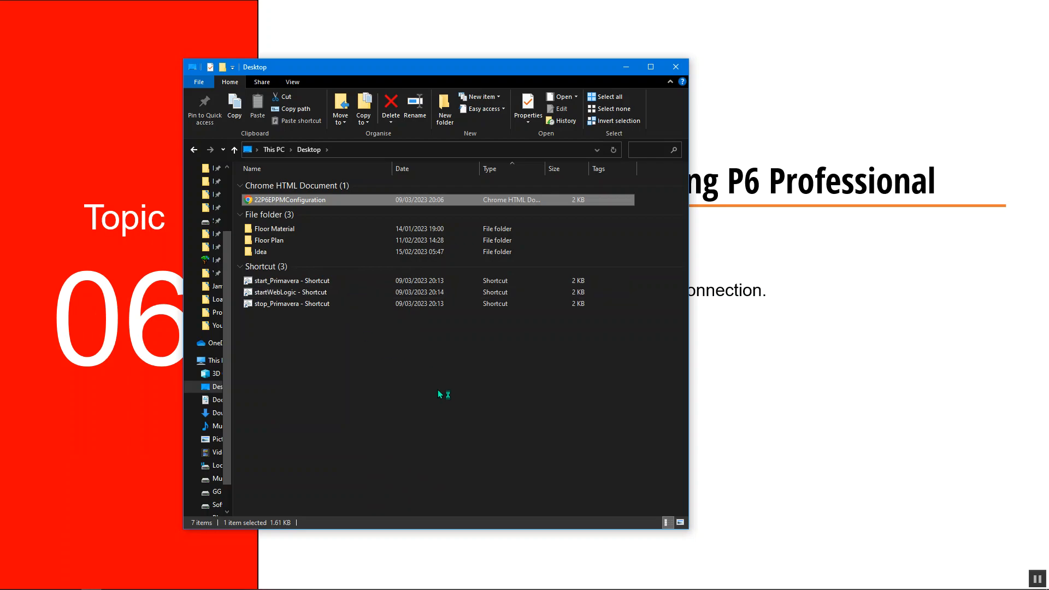
pyautogui.doubleClick(293, 199)
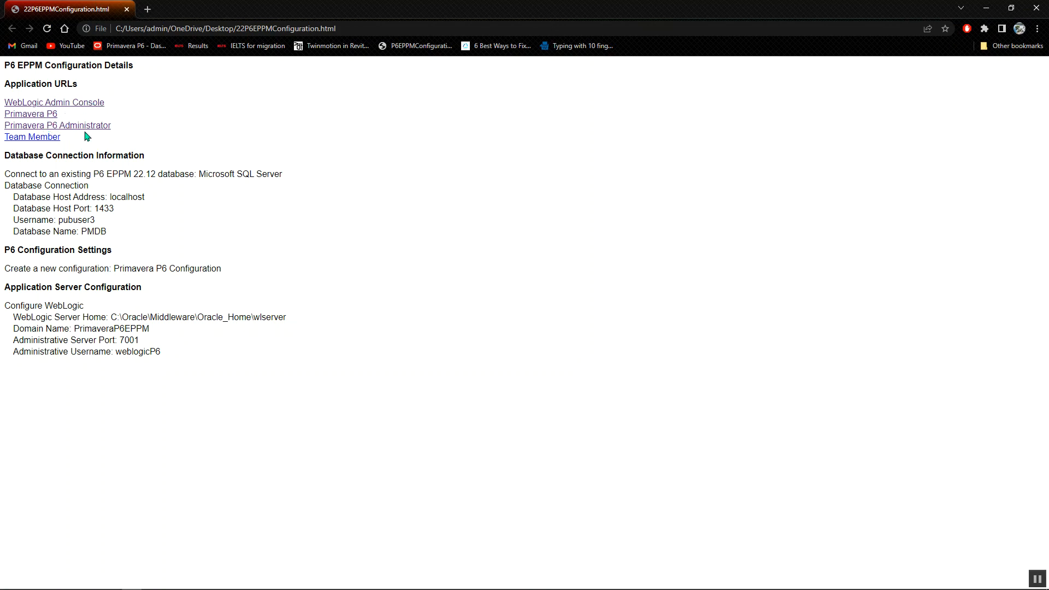
pyautogui.moveTo(31, 137)
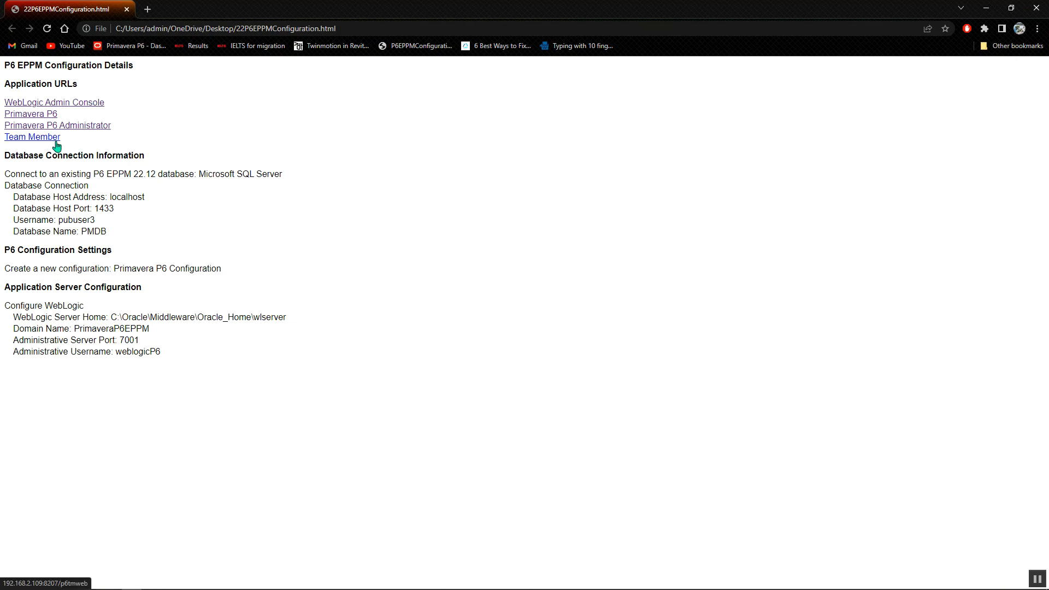
# - Open the WebLogic Admin Console and Primavera P6 Administrator links in new tabs
pyautogui.rightClick(54, 101)
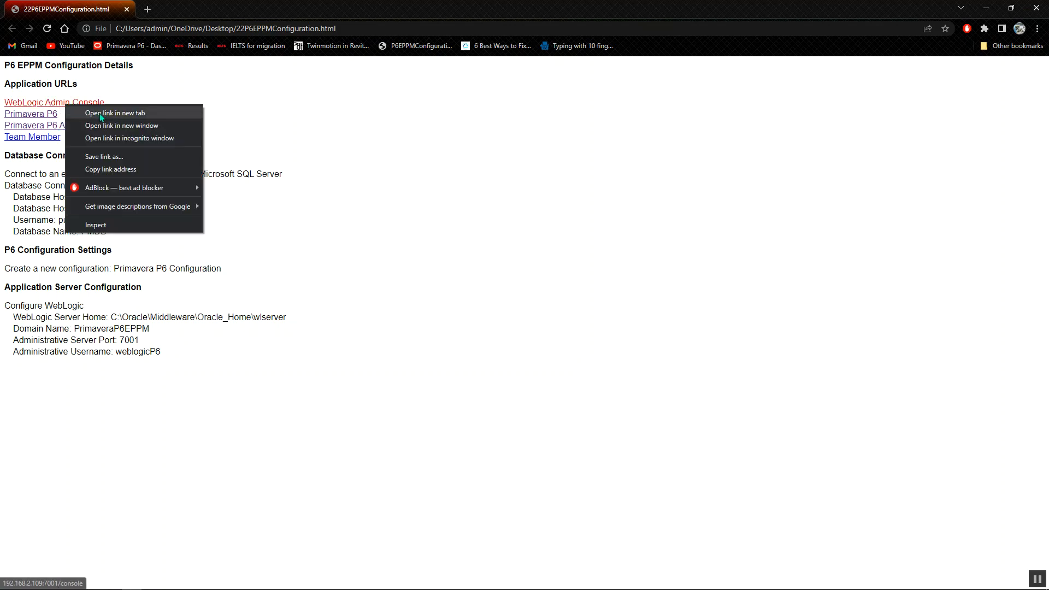
pyautogui.click(160, 80)
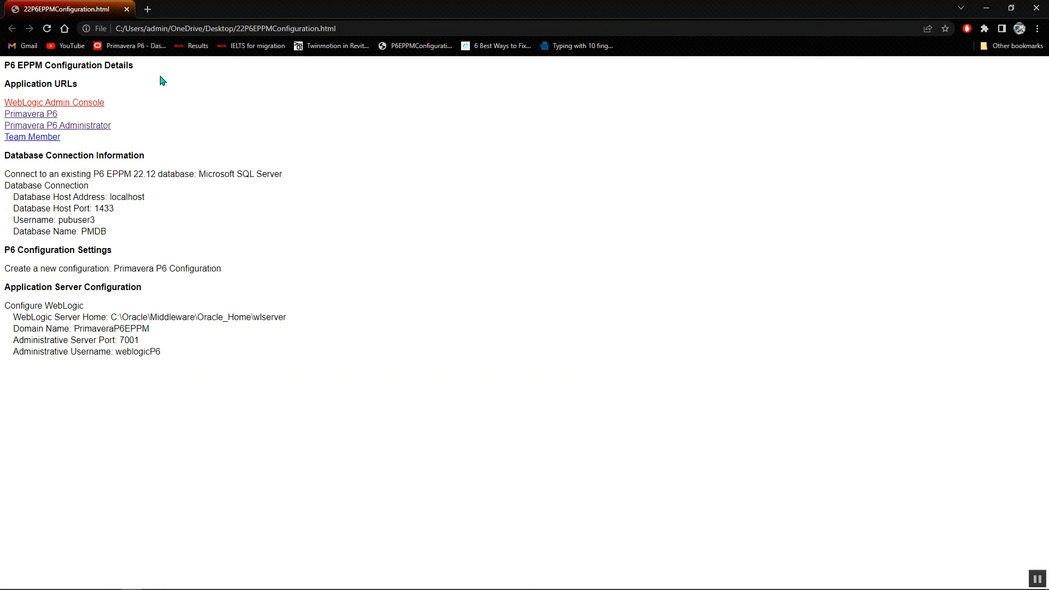
pyautogui.click(55, 103)
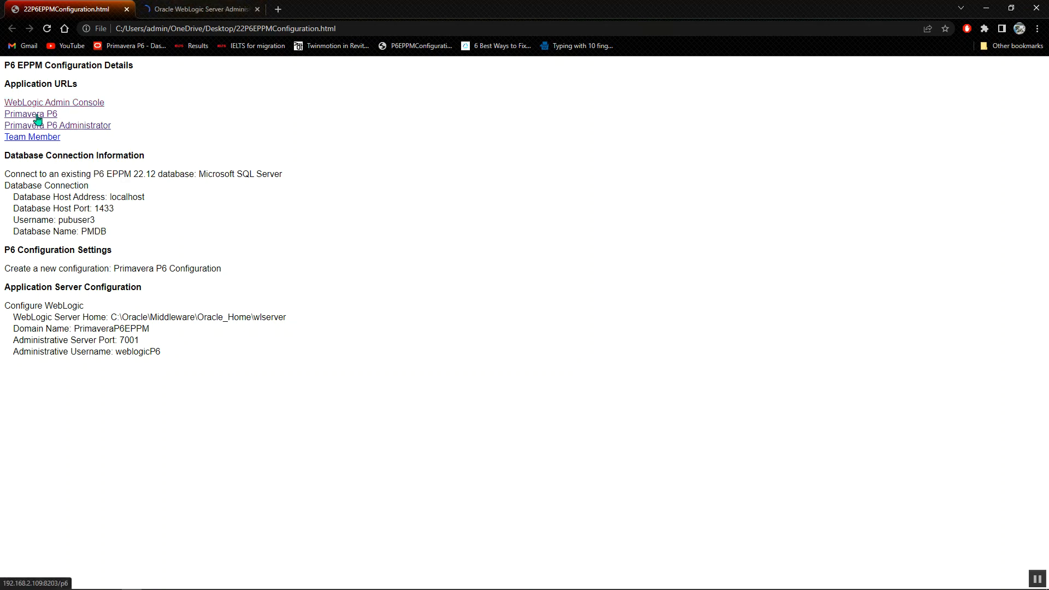
pyautogui.rightClick(57, 125)
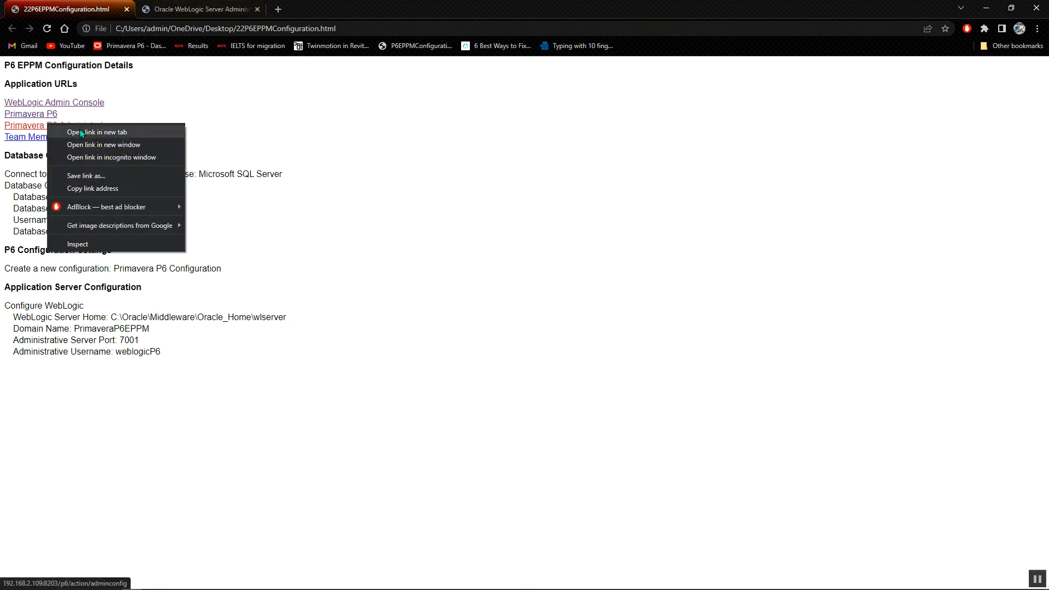
pyautogui.click(97, 132)
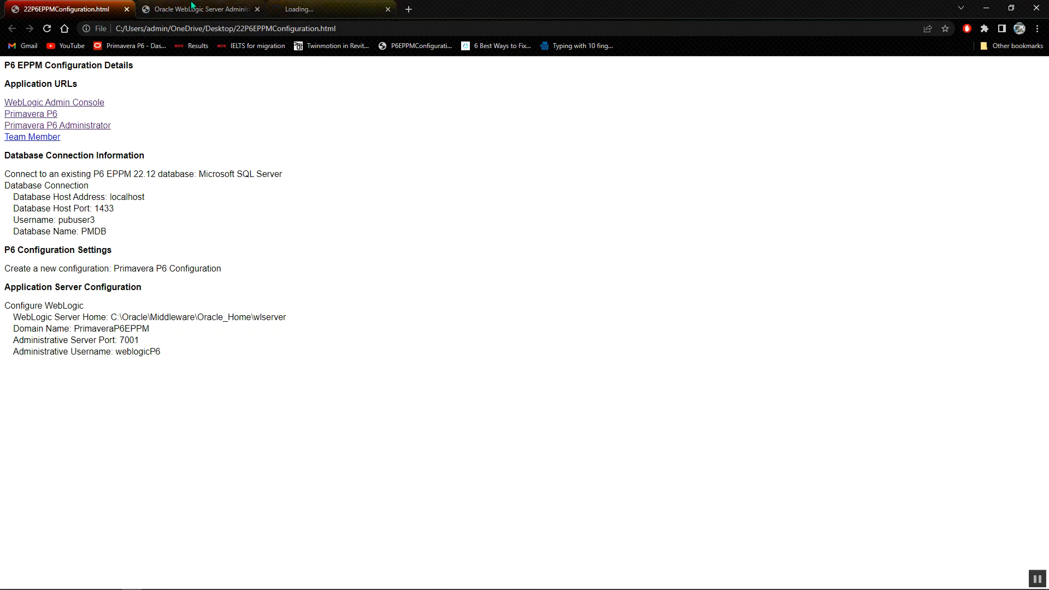
# - Sign in to the WebLogic console with the saved weblogicP6 credentials
pyautogui.click(199, 9)
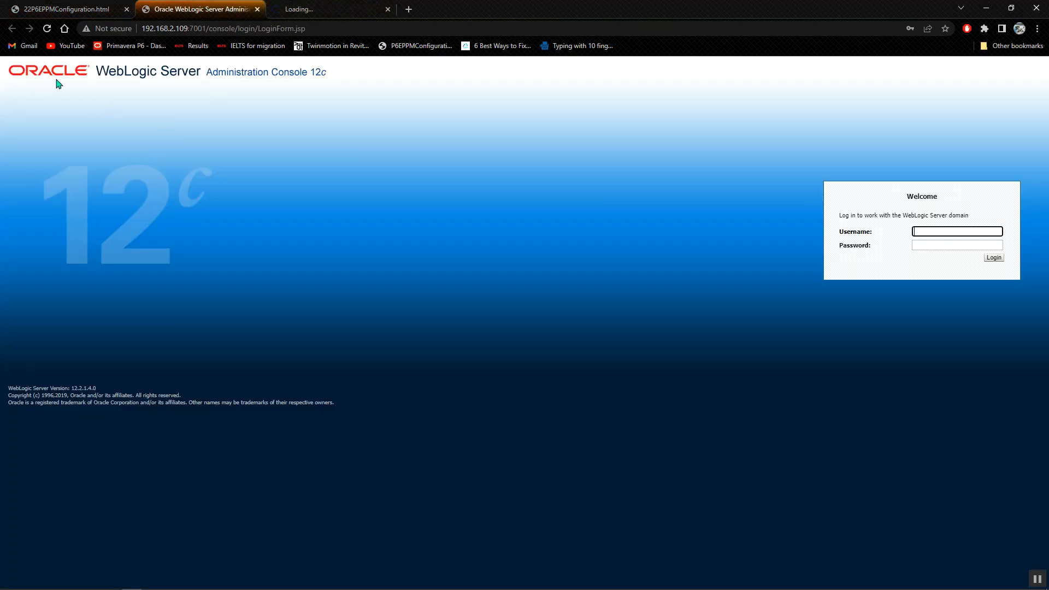
pyautogui.click(957, 232)
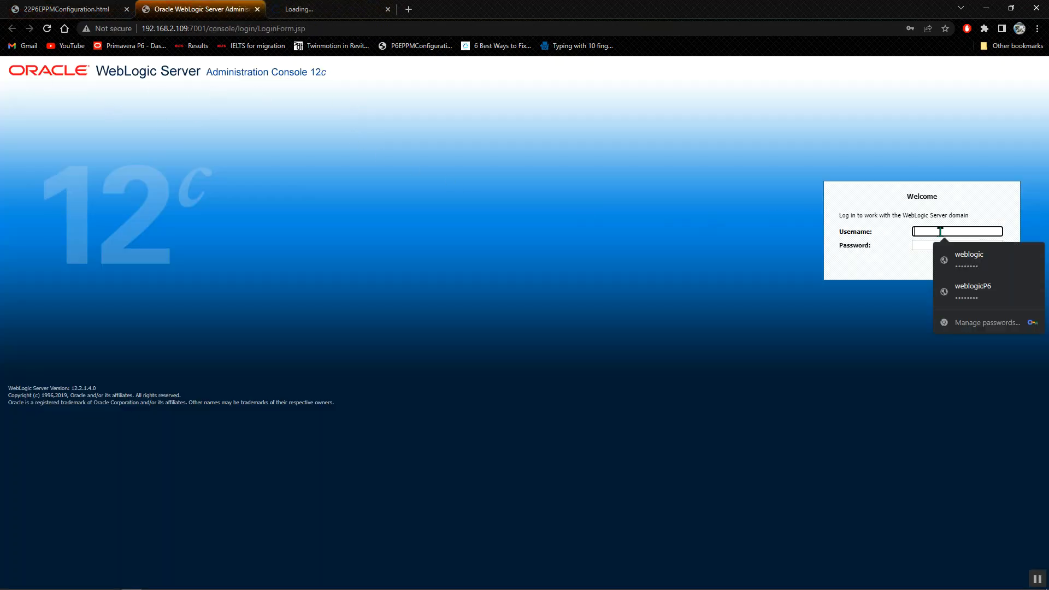
pyautogui.click(973, 286)
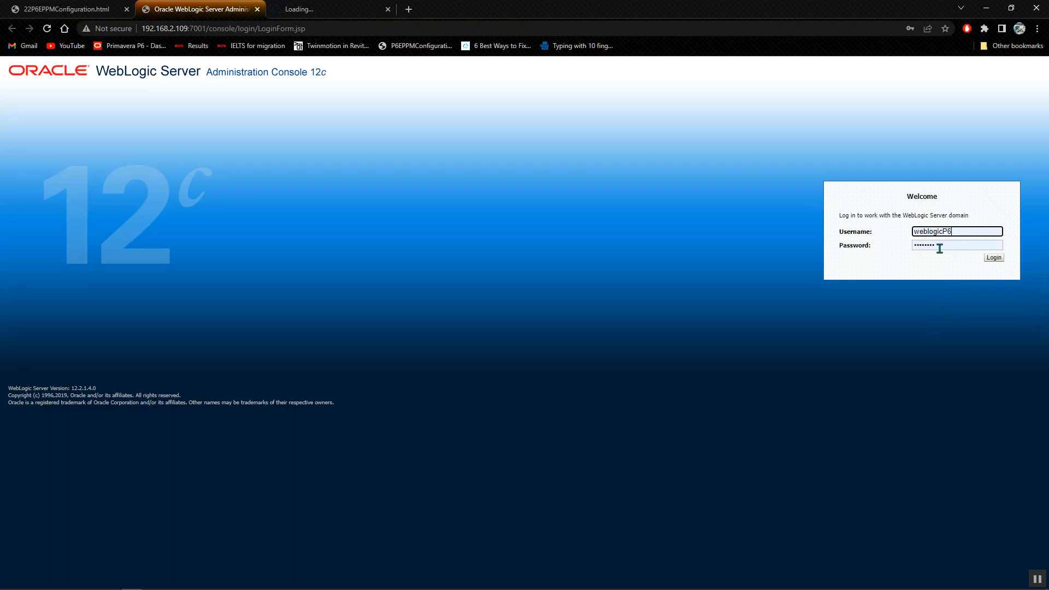
pyautogui.moveTo(1017, 270)
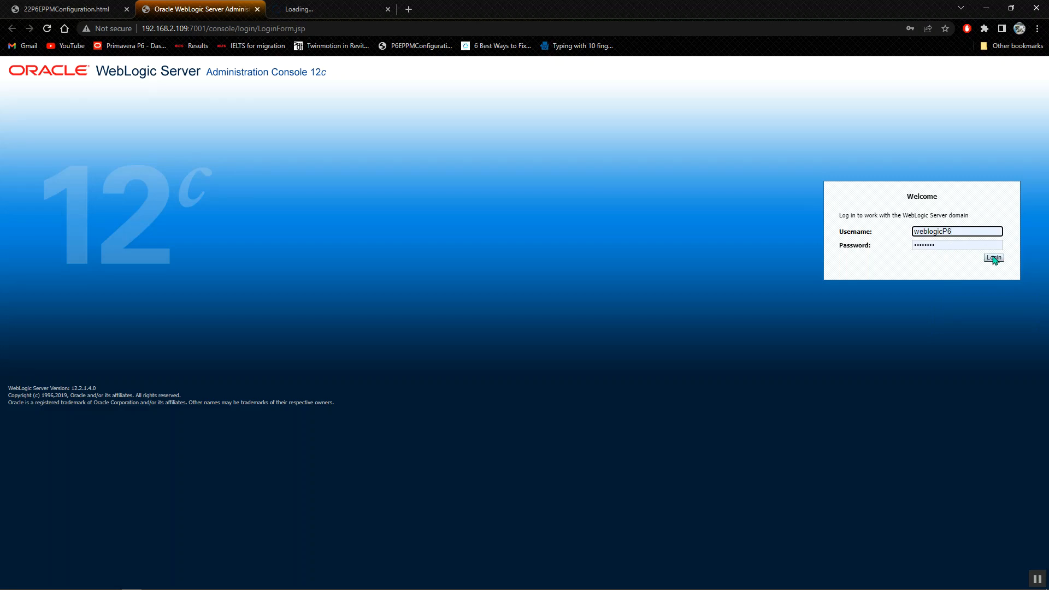
pyautogui.click(994, 258)
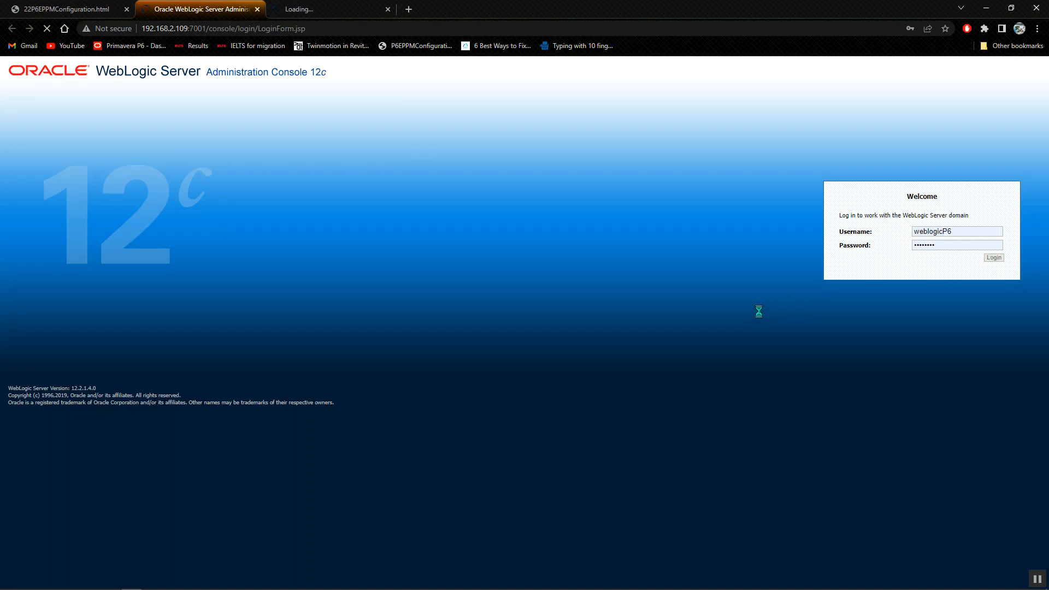
pyautogui.click(994, 257)
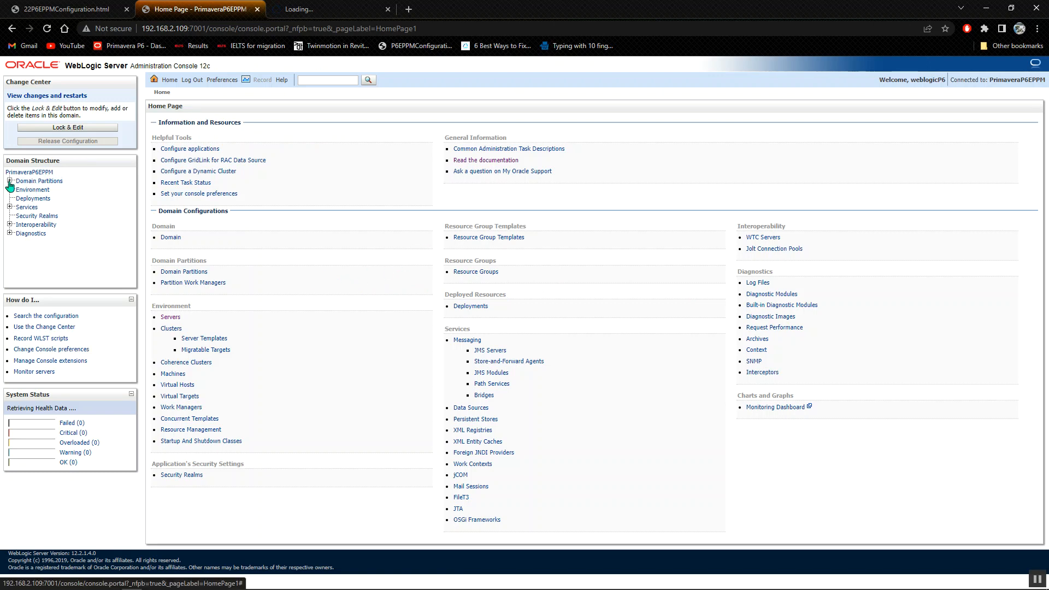
# - Open Environment > Servers Control page listing AdminServer, P6, P6IntegrationAPI and TeamMember running
pyautogui.click(7, 180)
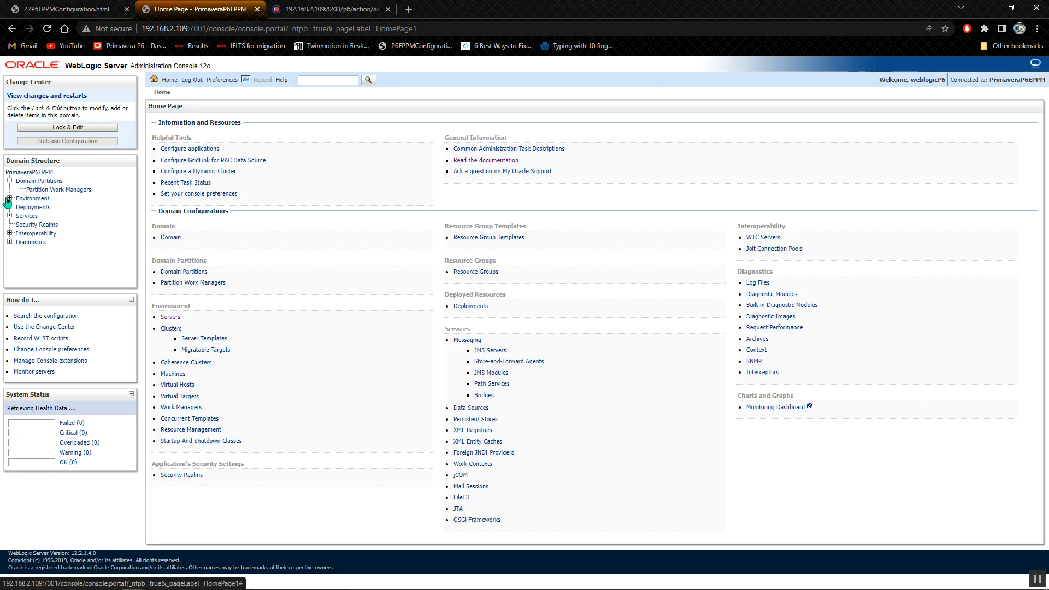
pyautogui.click(10, 199)
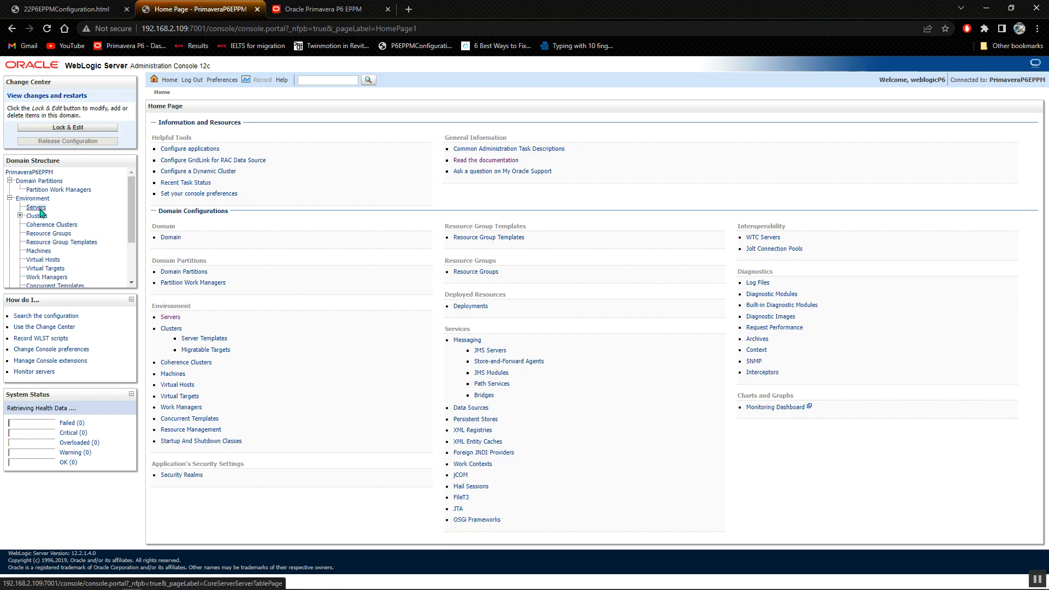
pyautogui.click(36, 207)
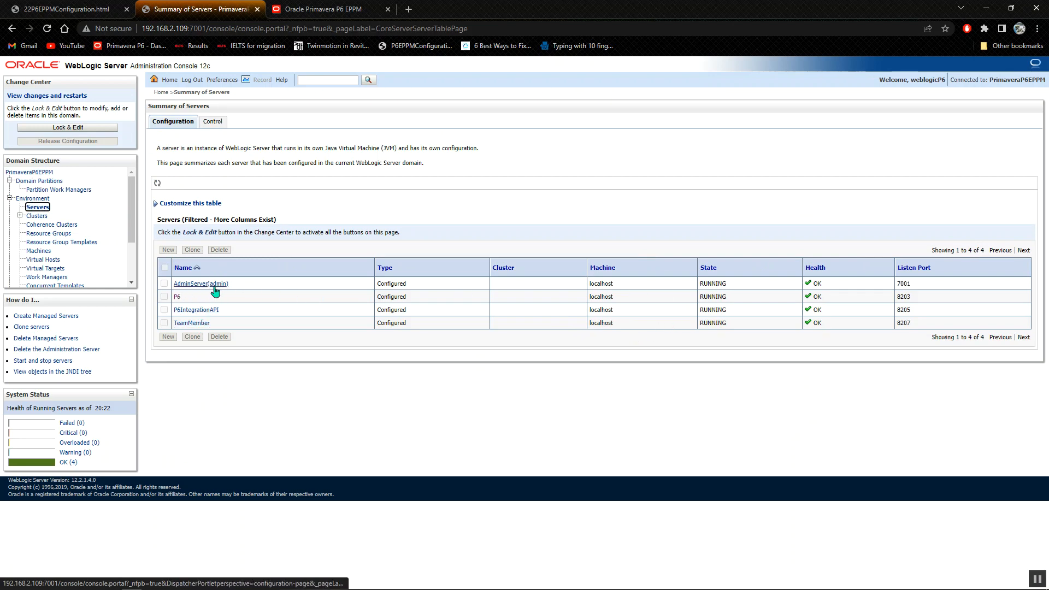
pyautogui.moveTo(636, 291)
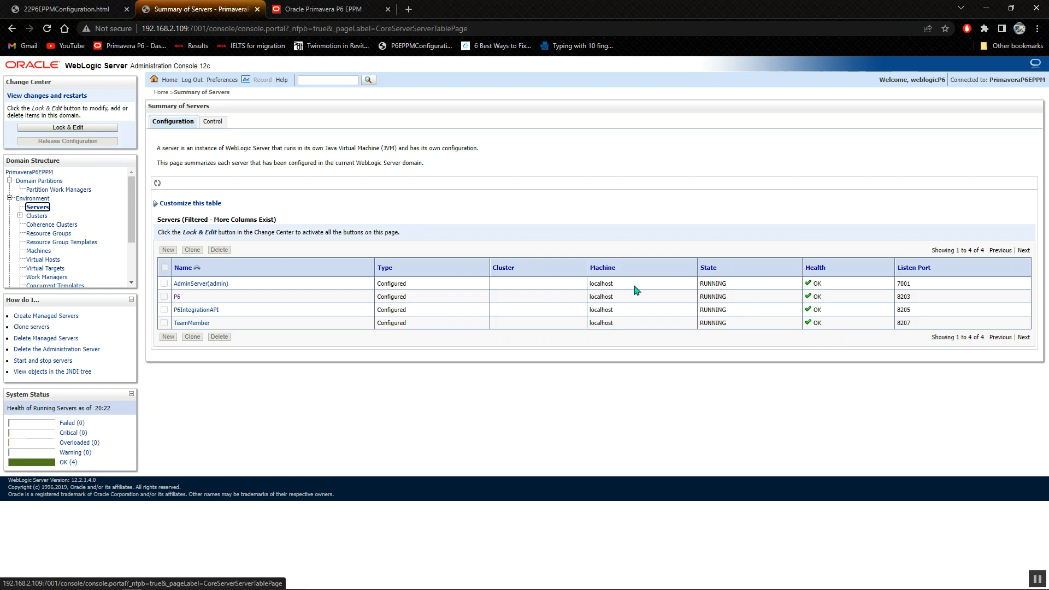
pyautogui.moveTo(839, 315)
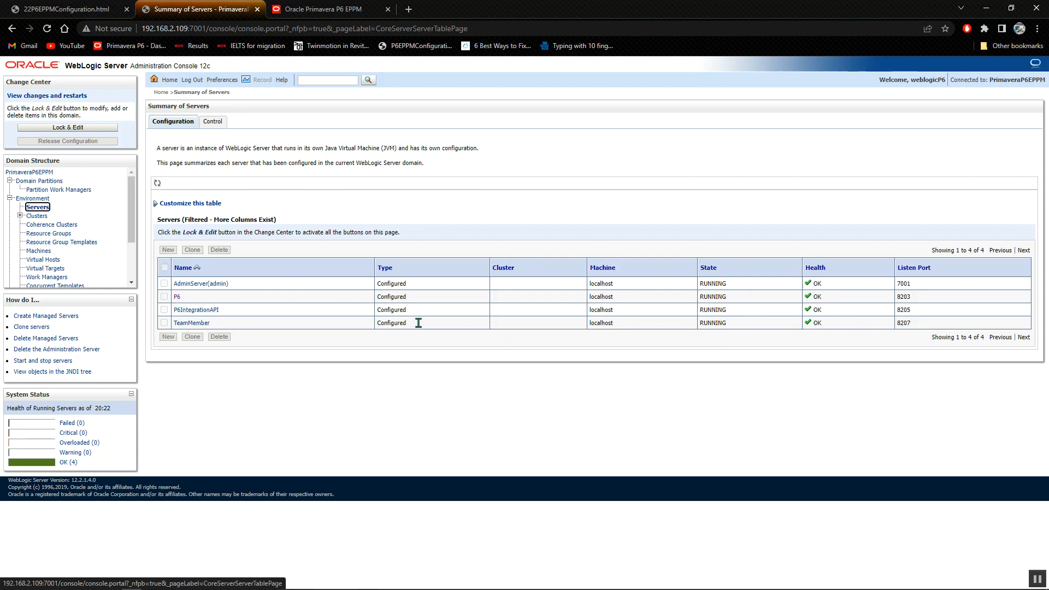
pyautogui.moveTo(214, 317)
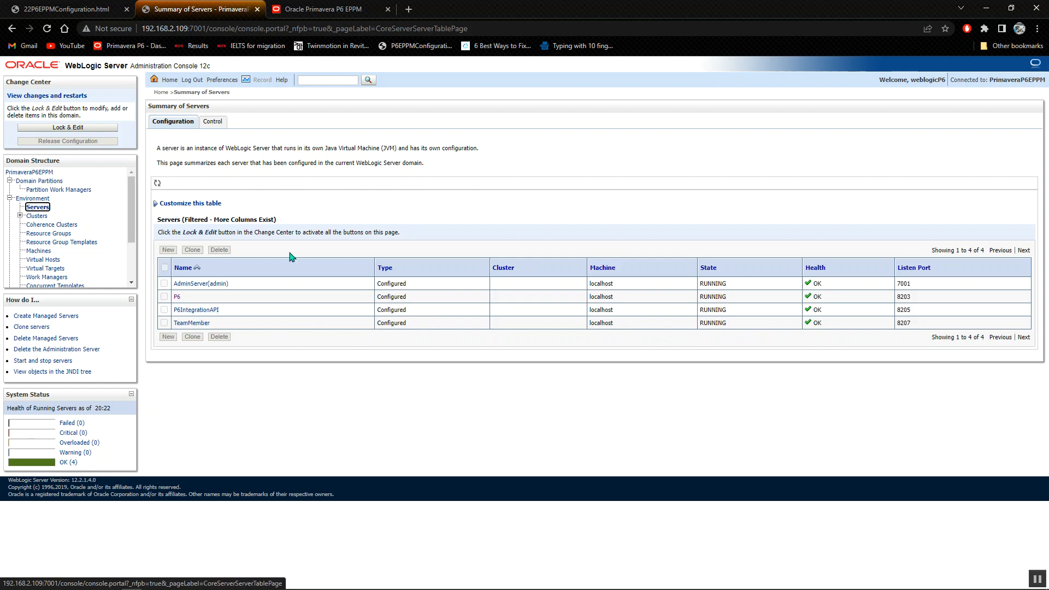
pyautogui.click(208, 122)
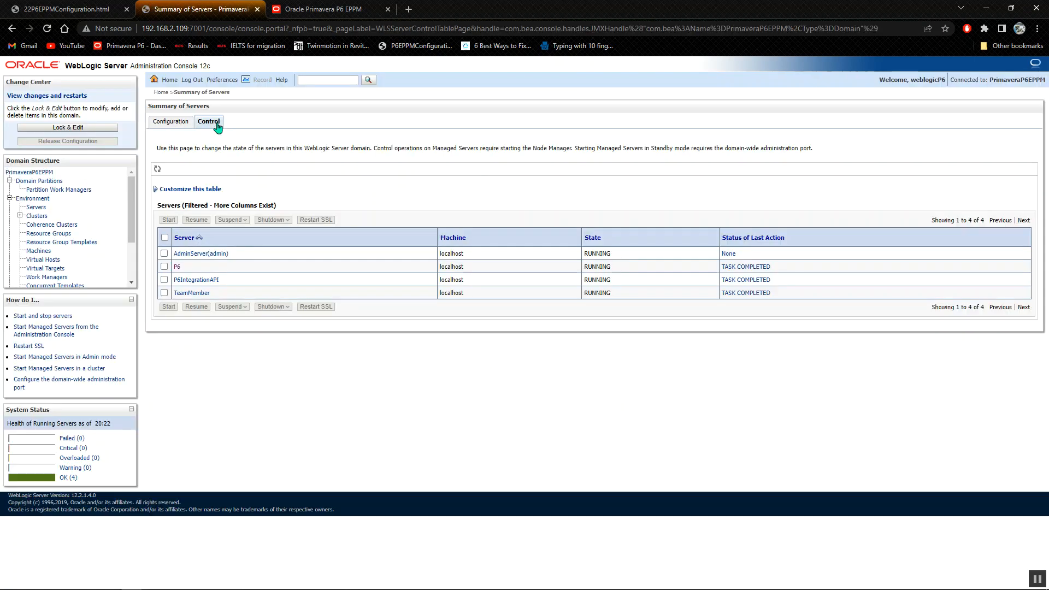
pyautogui.click(165, 267)
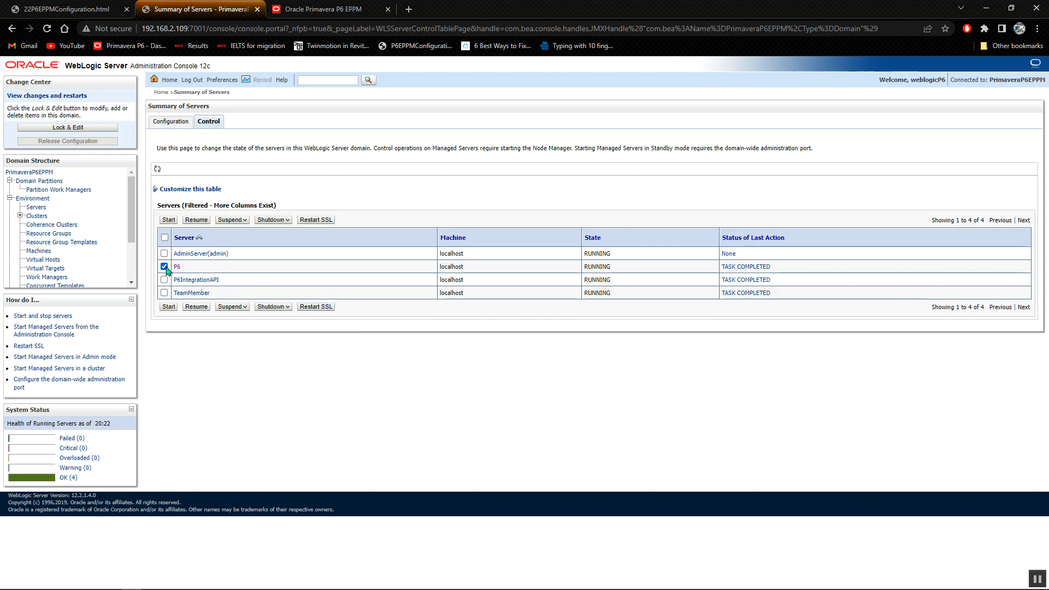
pyautogui.click(165, 266)
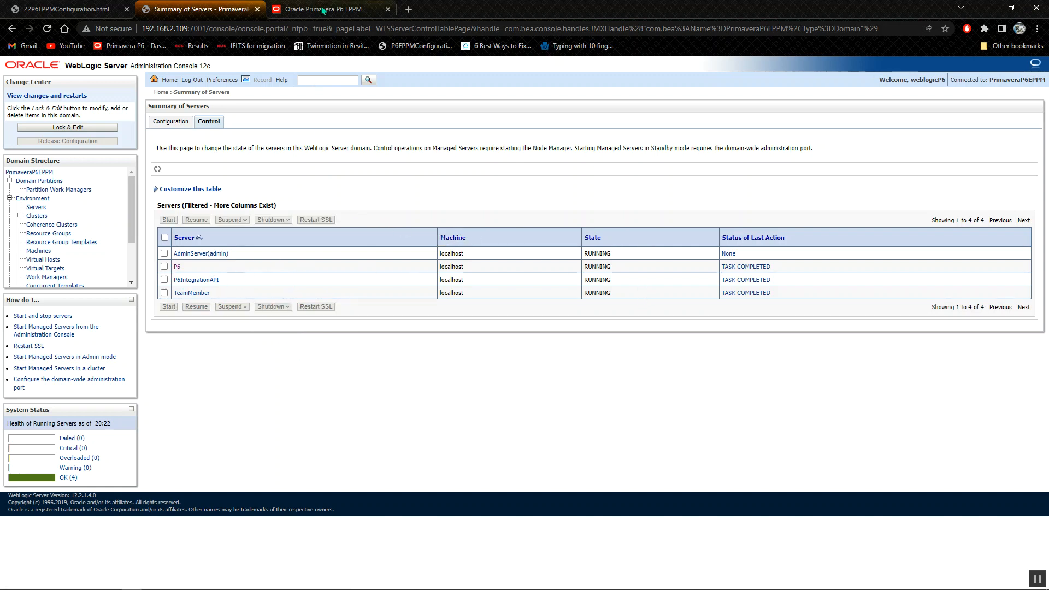
# - Sign in to the P6 EPPM Administrator as 'admin' to reach the configuration tree
pyautogui.click(328, 9)
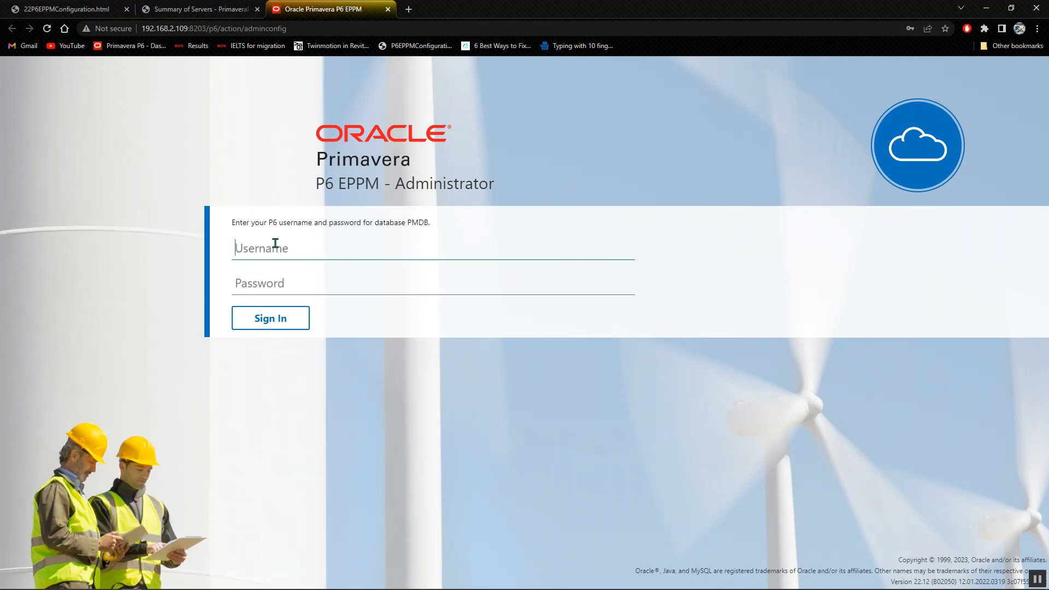
pyautogui.write('admin')
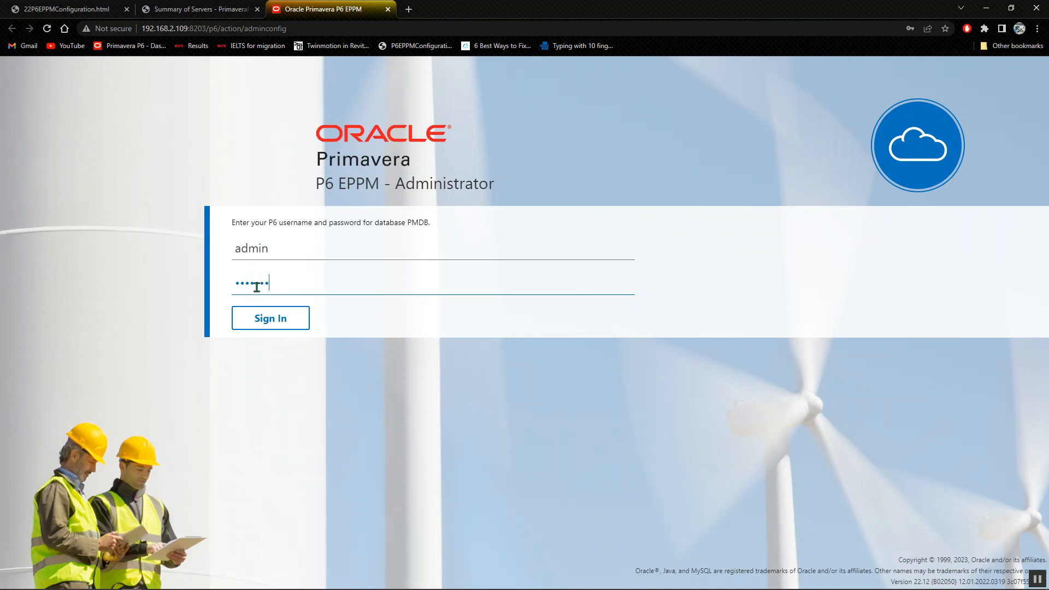
pyautogui.click(270, 318)
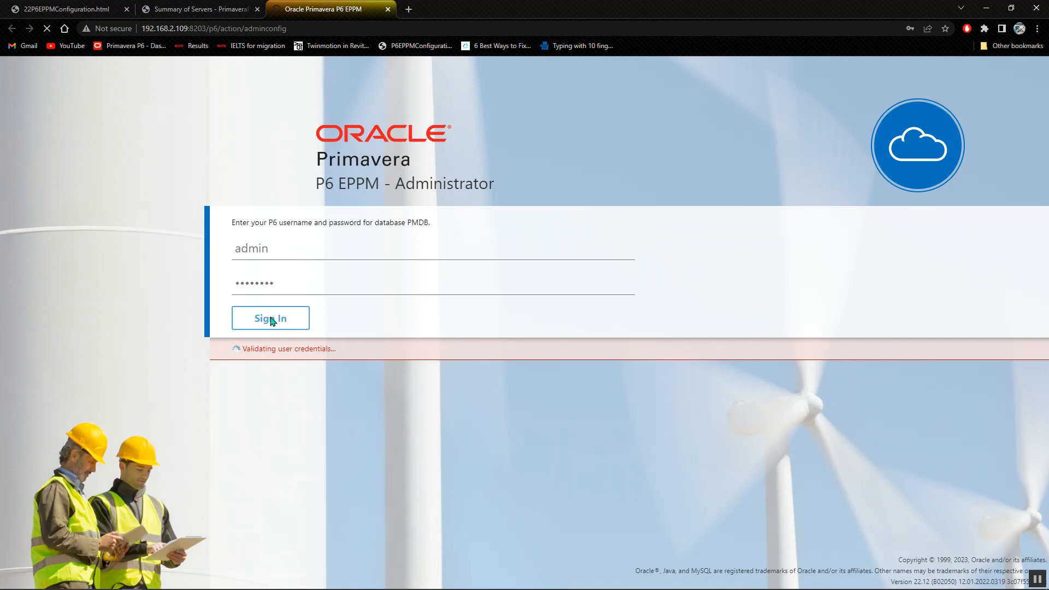
pyautogui.click(270, 317)
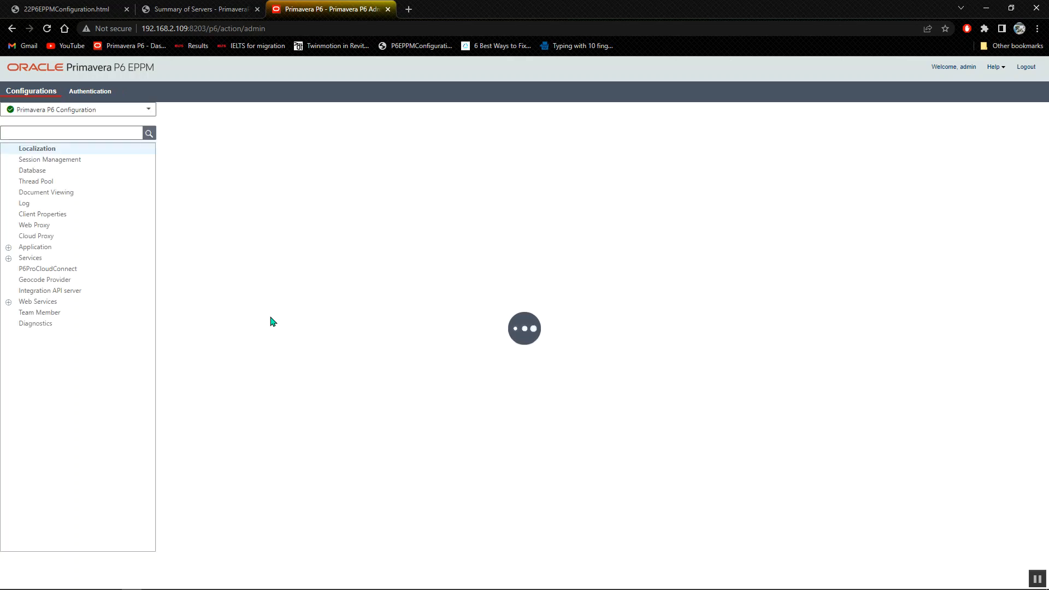
# - Expand Services with its Application and Web Services branches, then log out of the administrator console
pyautogui.click(37, 148)
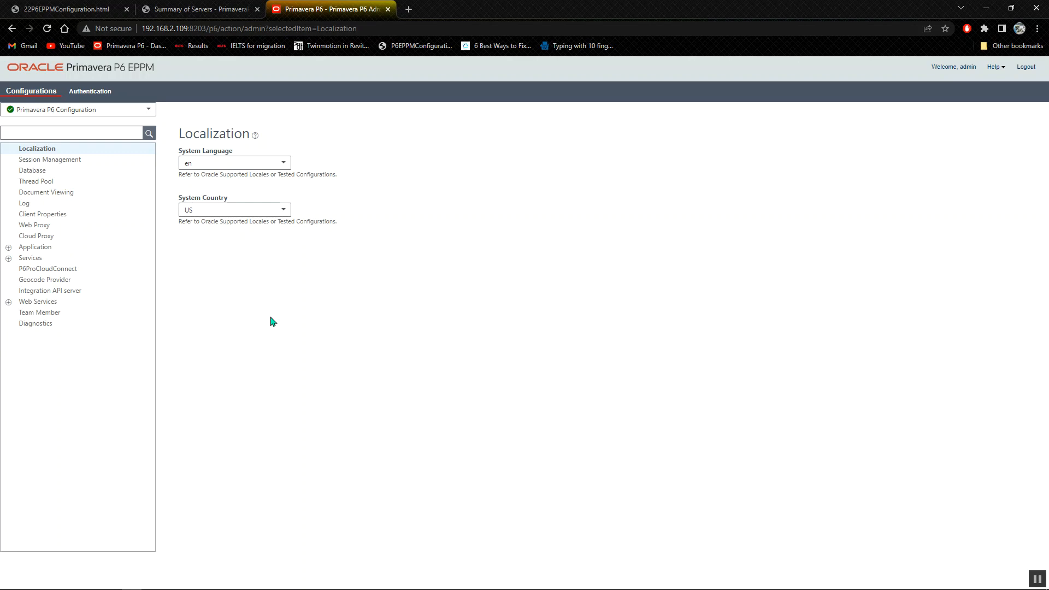
pyautogui.moveTo(227, 205)
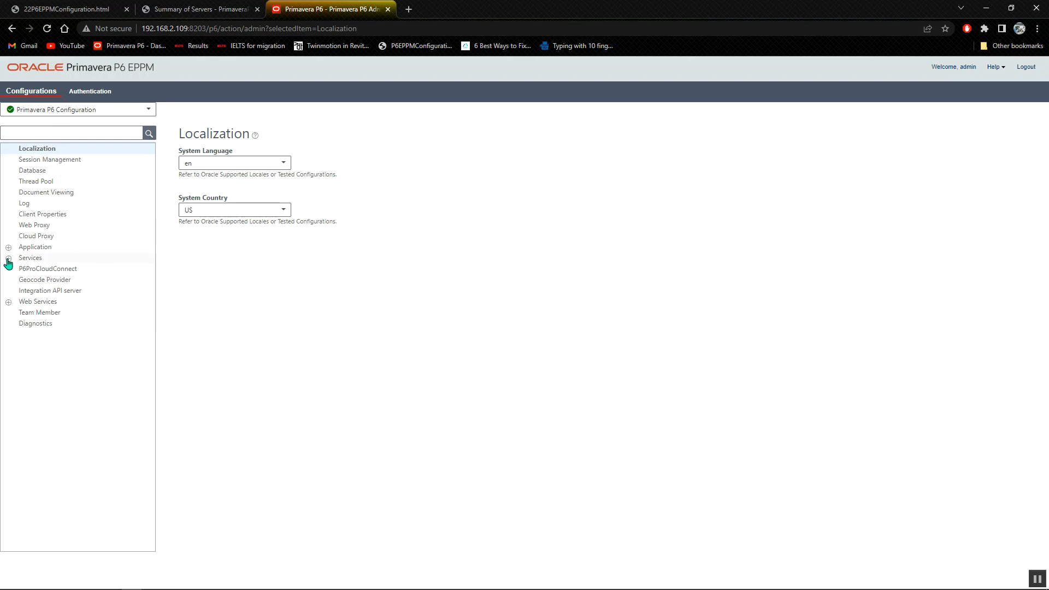
pyautogui.click(30, 257)
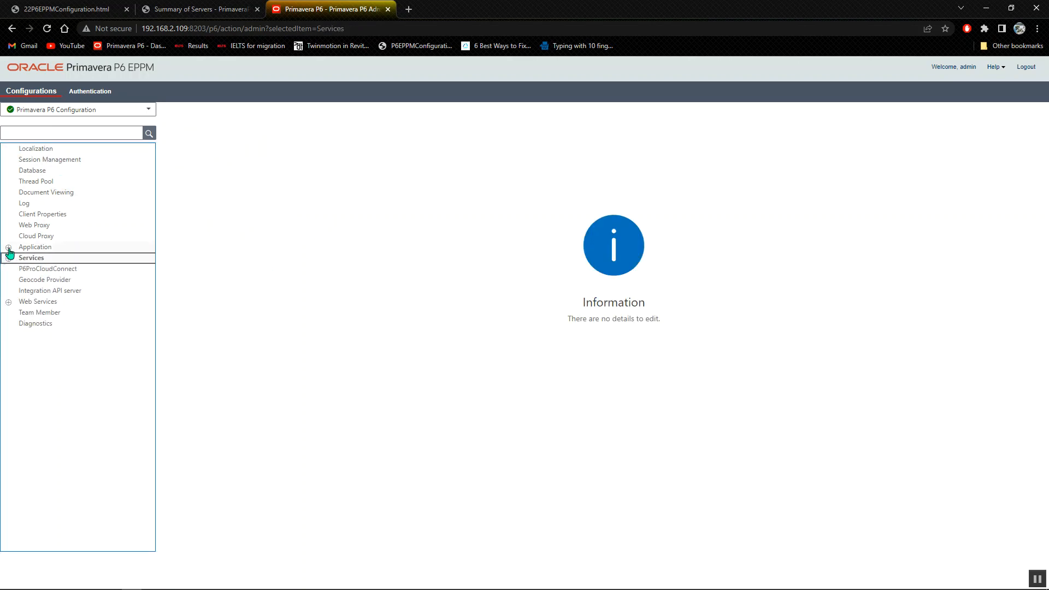
pyautogui.click(8, 249)
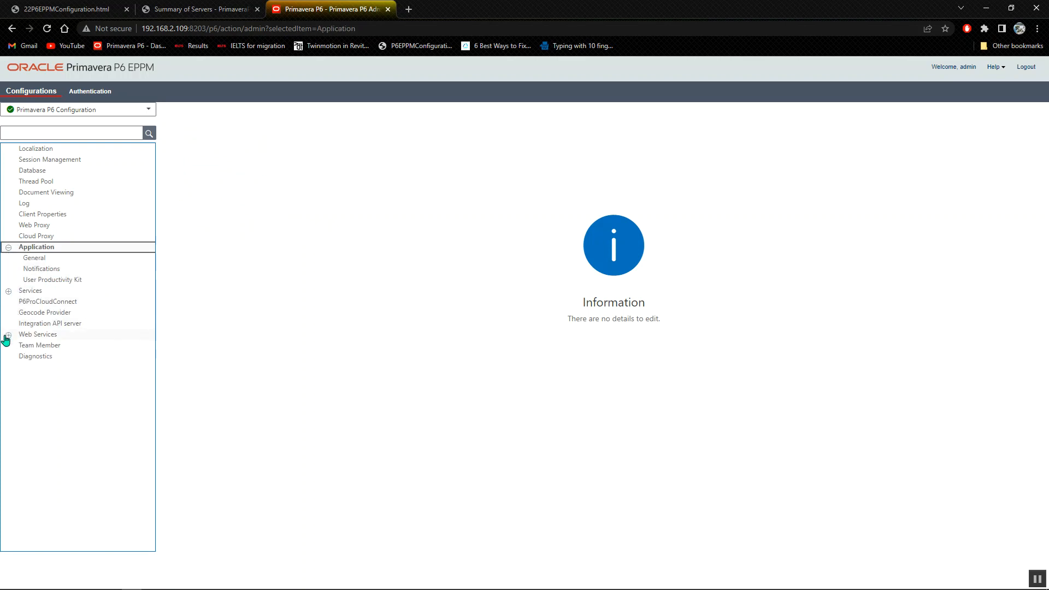
pyautogui.click(6, 334)
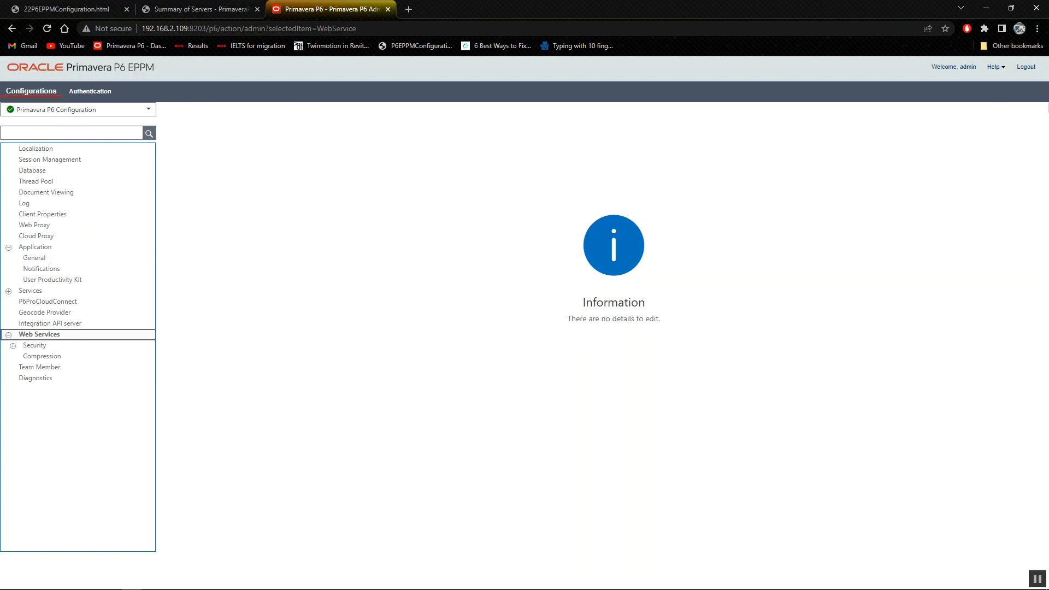
pyautogui.click(1025, 67)
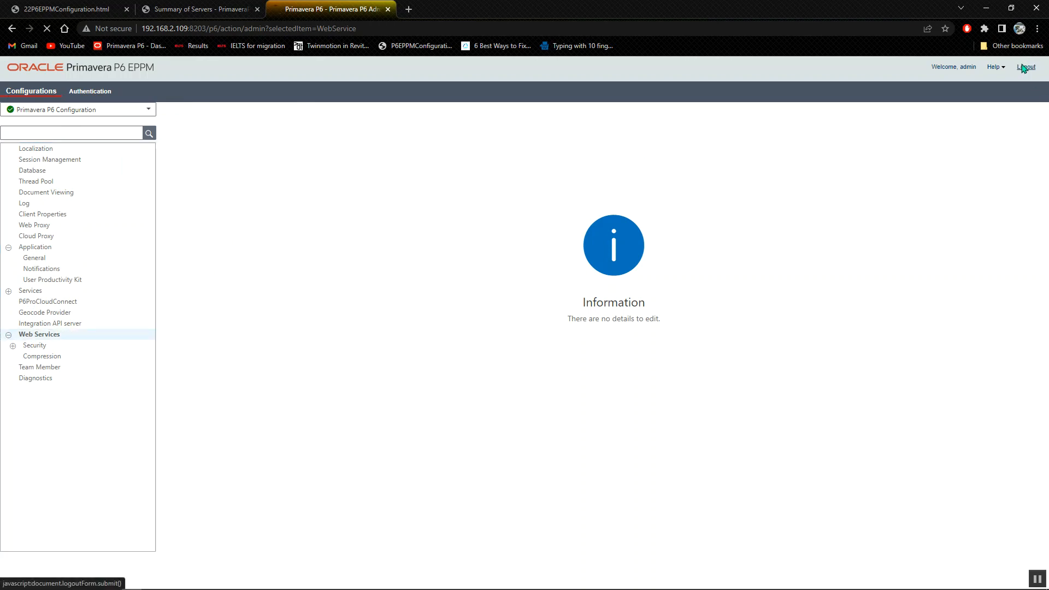
# - Fill the saved admin credentials on the P6 sign-in page and submit them
pyautogui.click(1026, 66)
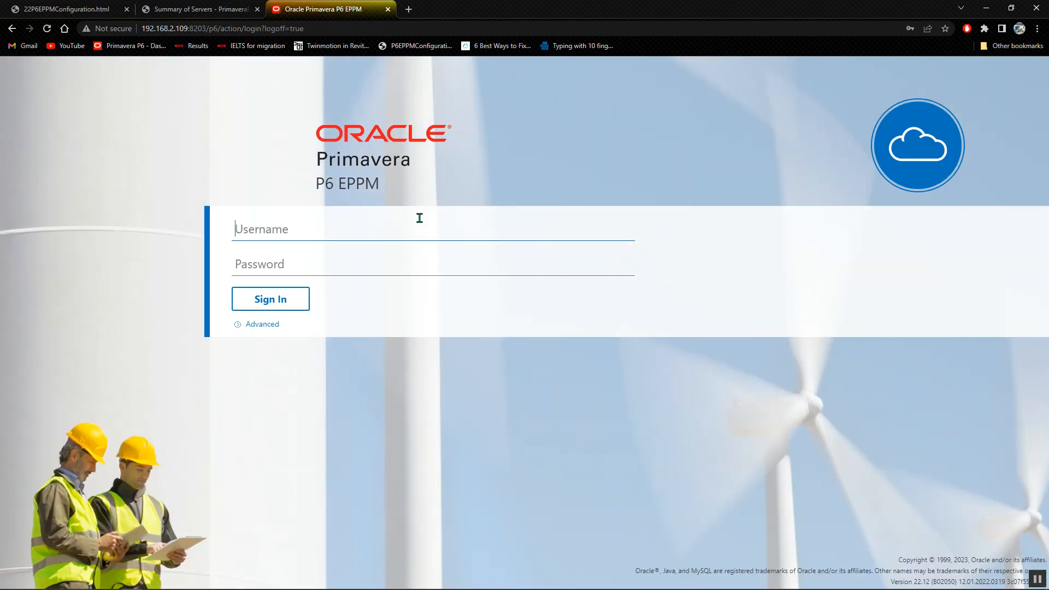
pyautogui.click(64, 9)
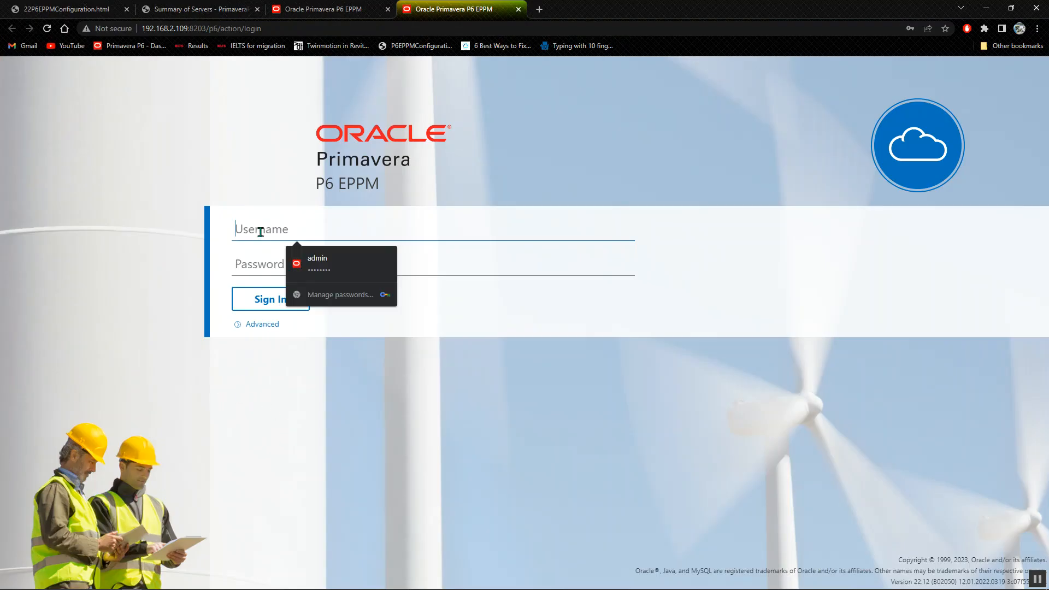
pyautogui.click(317, 258)
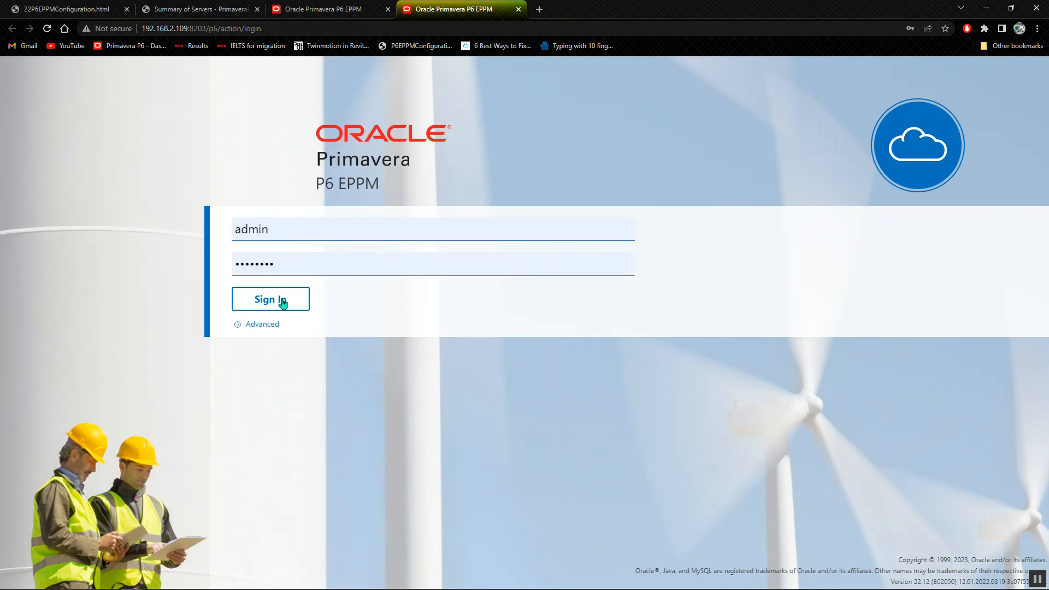
pyautogui.click(270, 298)
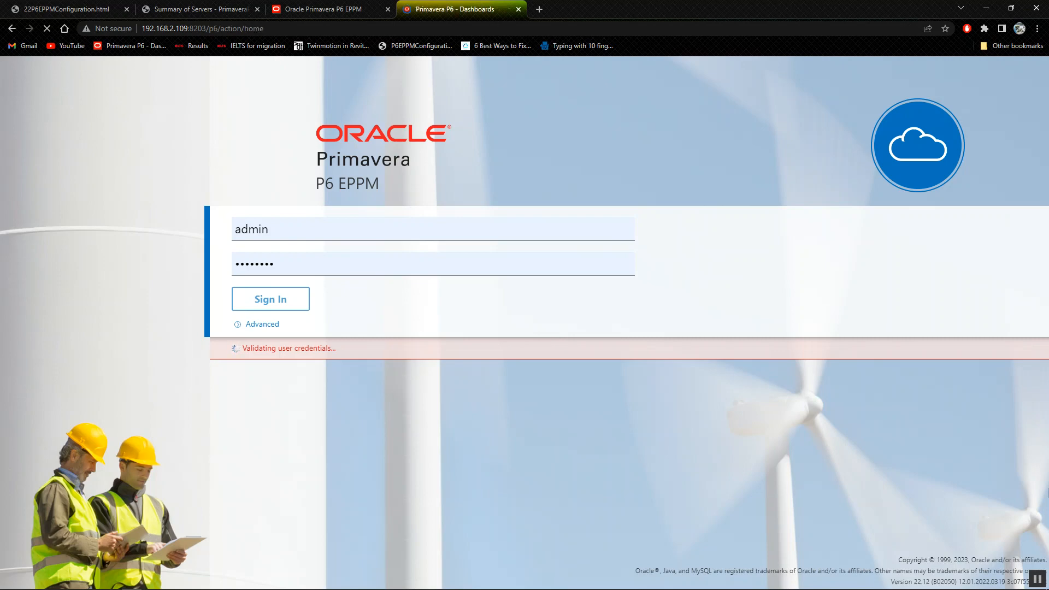
# - Let the Corporate dashboard load and choose Wait on the Page Unresponsive dialog
pyautogui.click(270, 298)
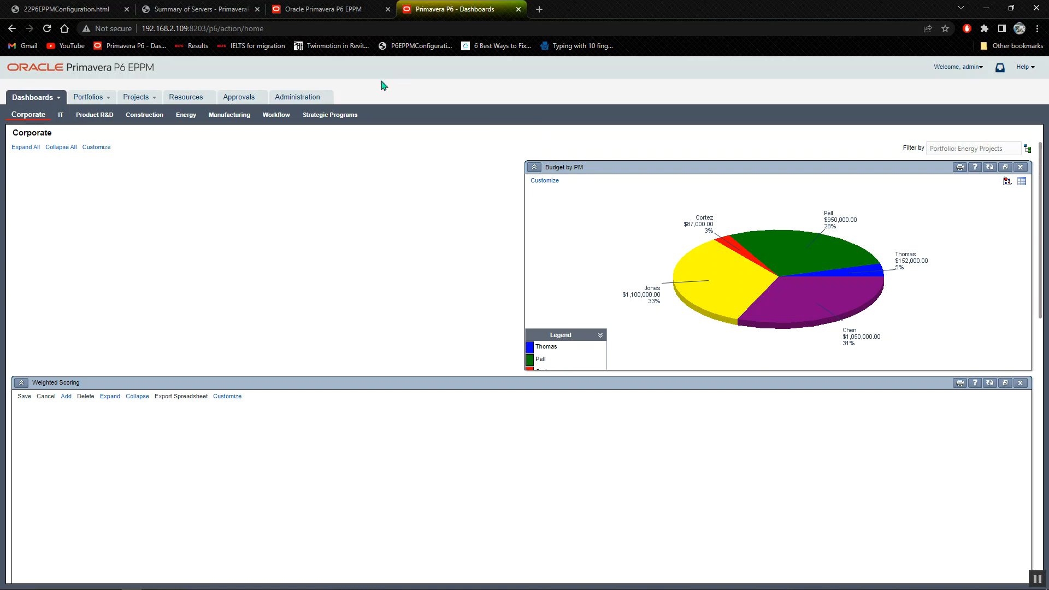
pyautogui.moveTo(278, 78)
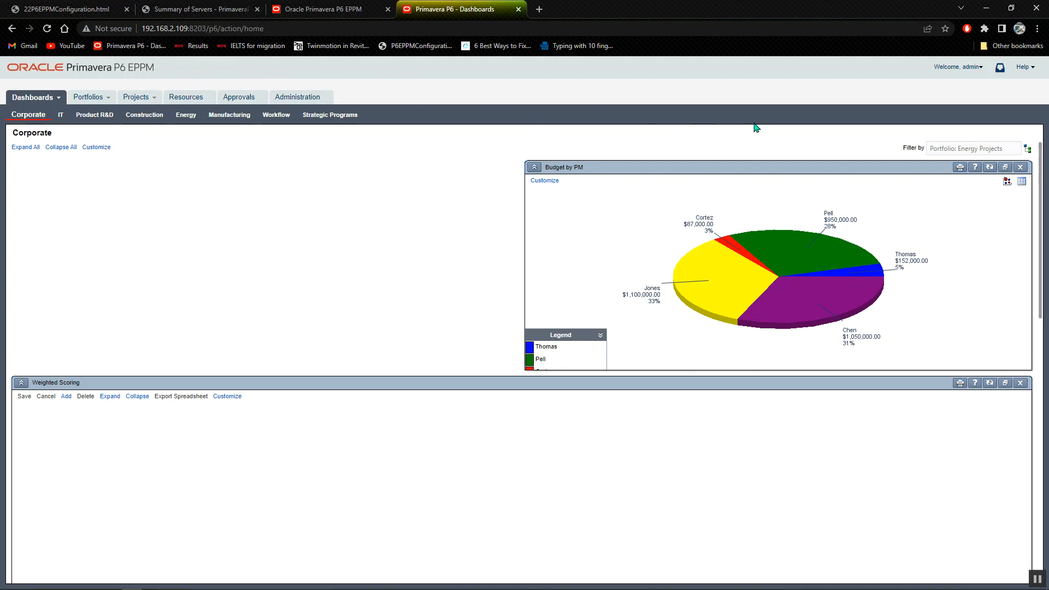
pyautogui.moveTo(1021, 79)
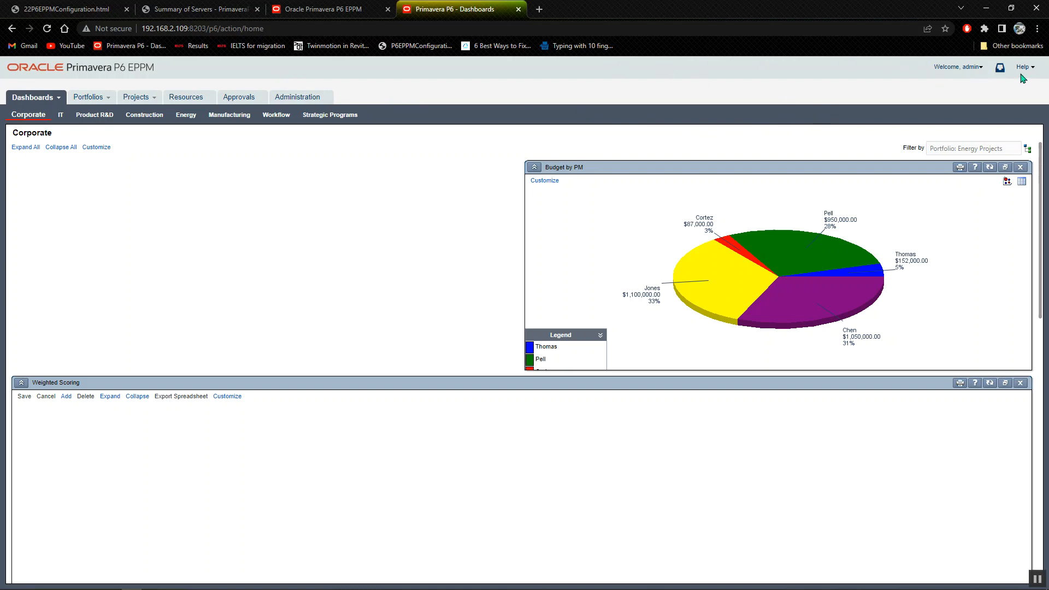
pyautogui.moveTo(981, 69)
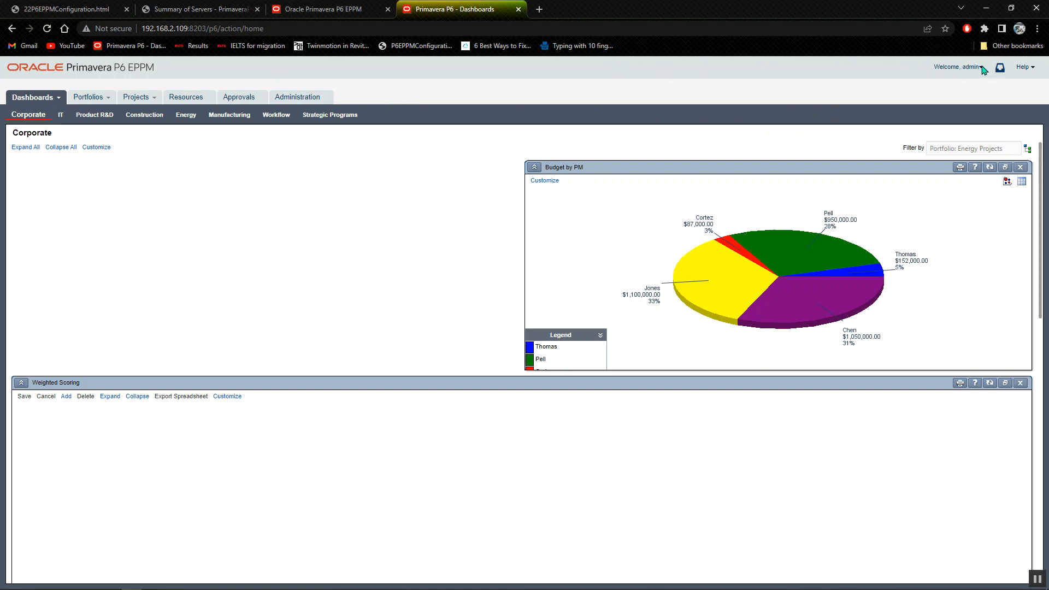
pyautogui.moveTo(974, 67)
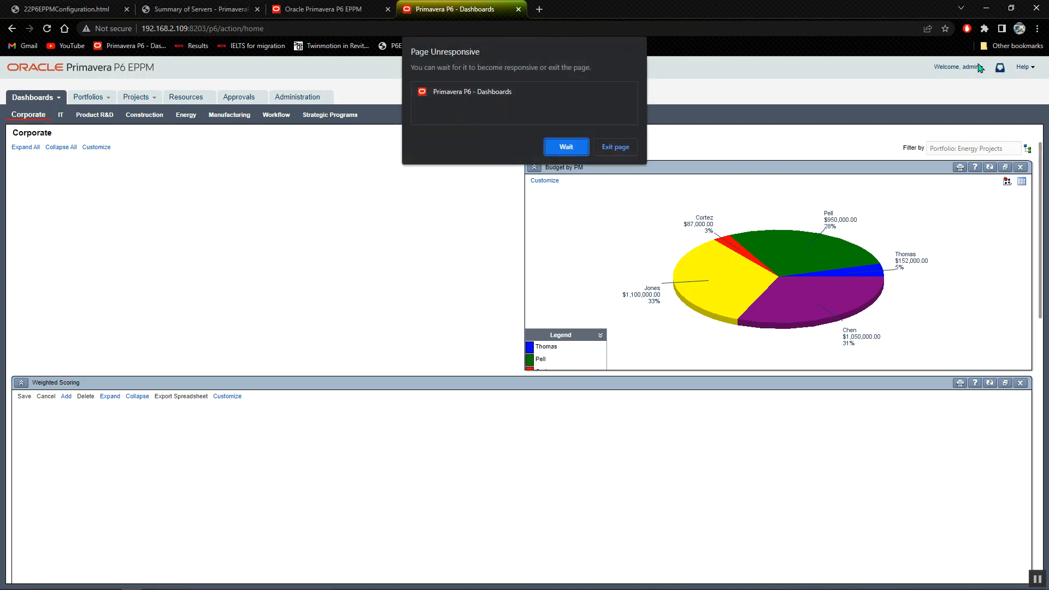
pyautogui.moveTo(127, 88)
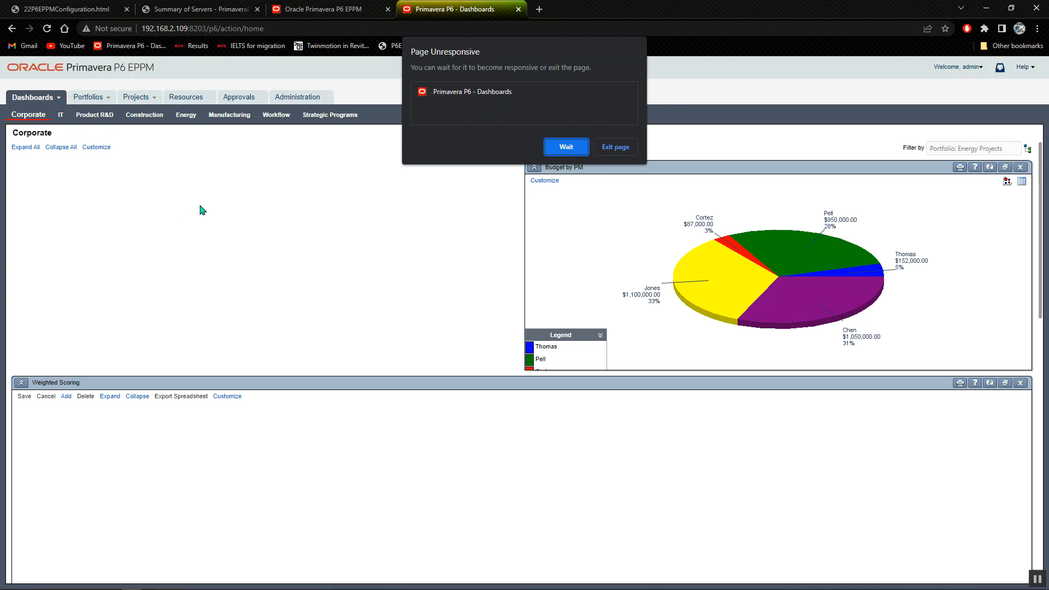
pyautogui.moveTo(490, 77)
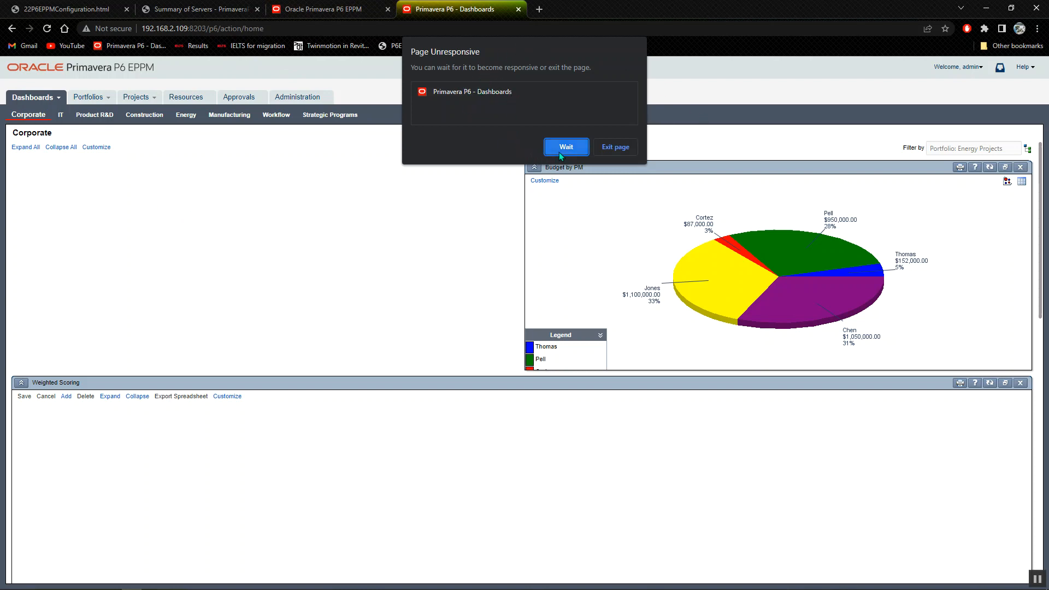
pyautogui.click(565, 146)
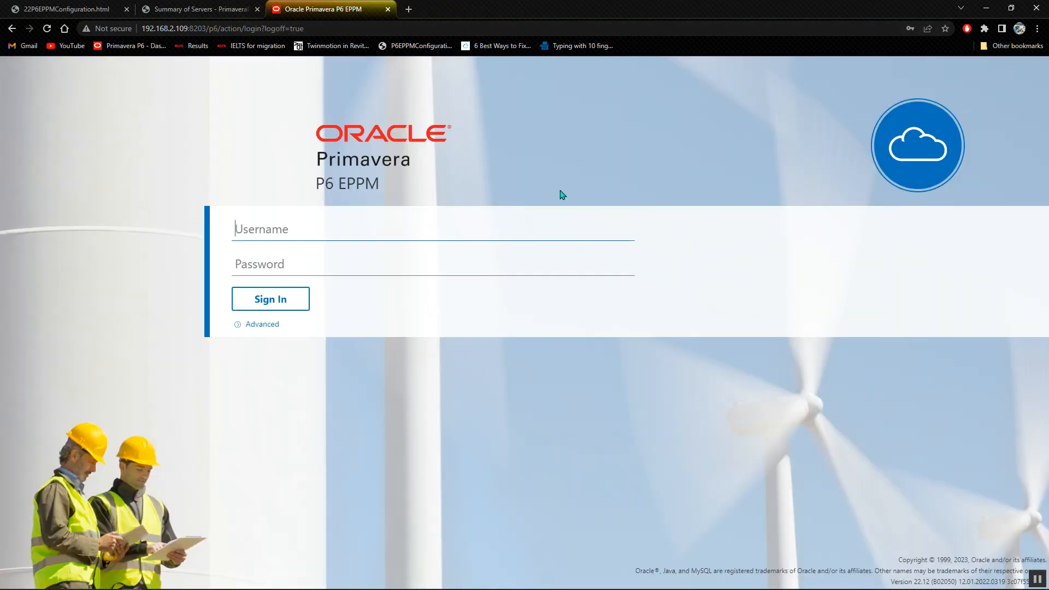
pyautogui.moveTo(544, 160)
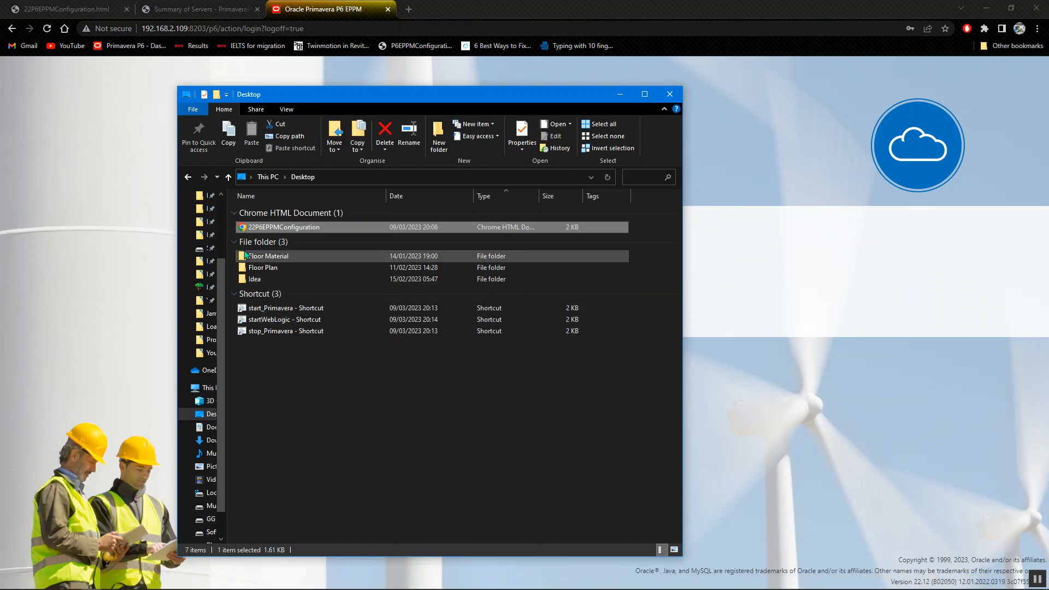
# - Select the stop_Primavera shortcut on the Desktop and bring up its context menu
pyautogui.click(285, 330)
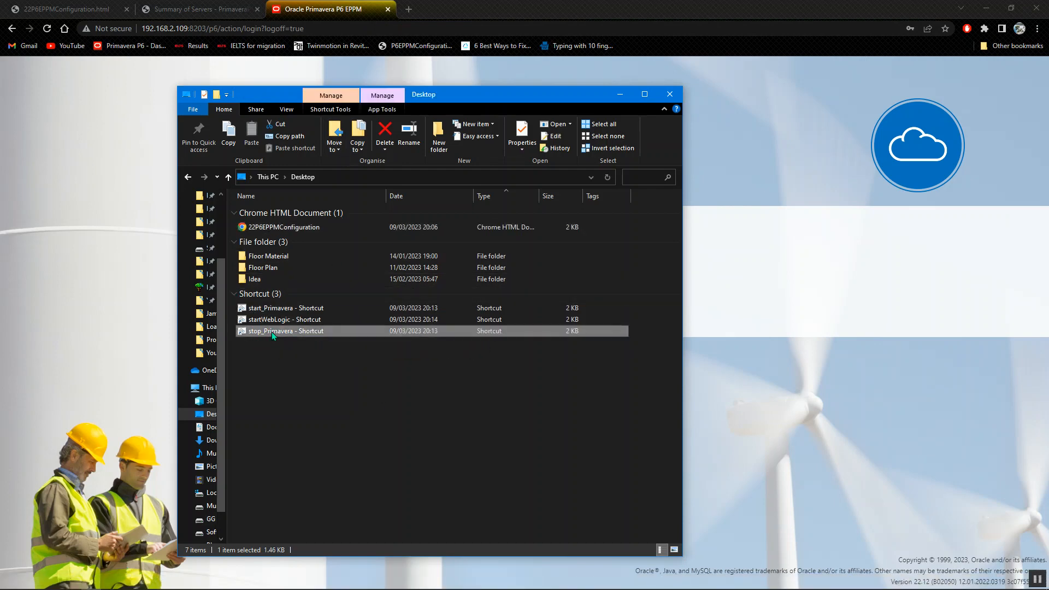
pyautogui.rightClick(283, 330)
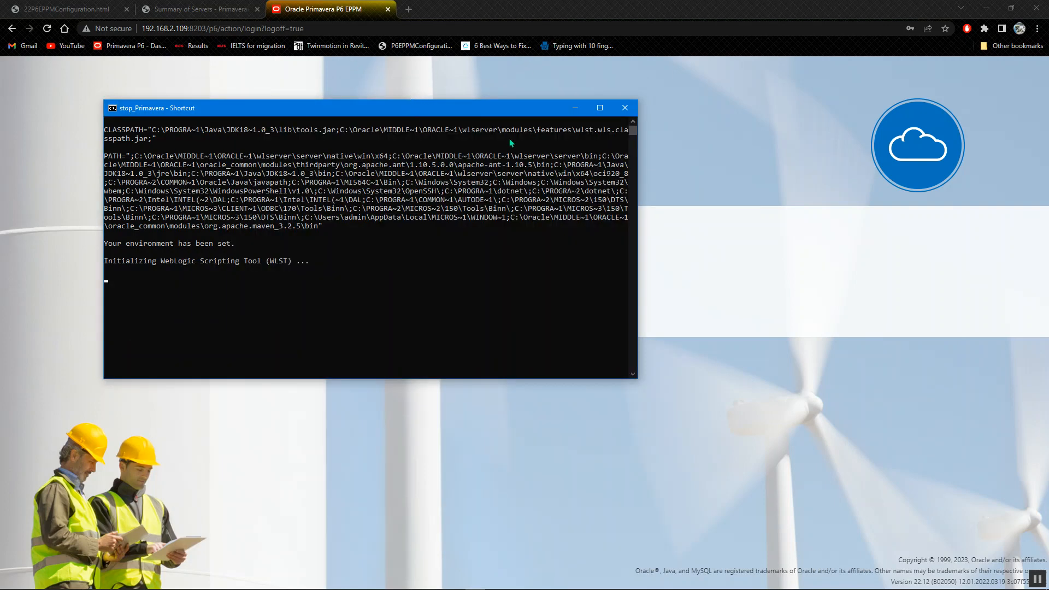
pyautogui.moveTo(586, 129)
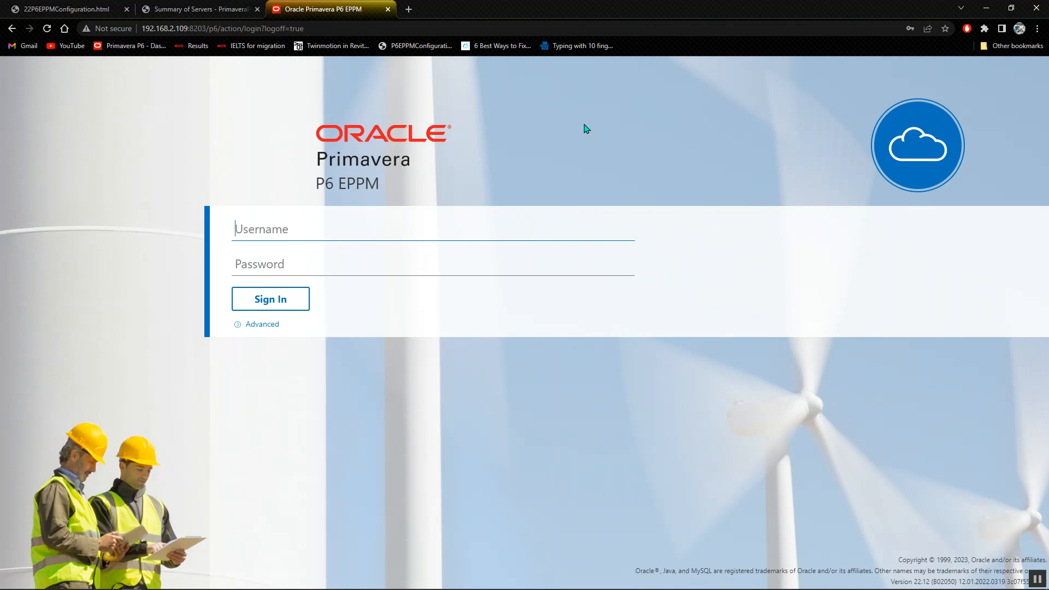
# - Close the WebLogic Summary of Servers and P6 sign-in tabs, keeping 22P6EPPMConfiguration.html open
pyautogui.click(198, 9)
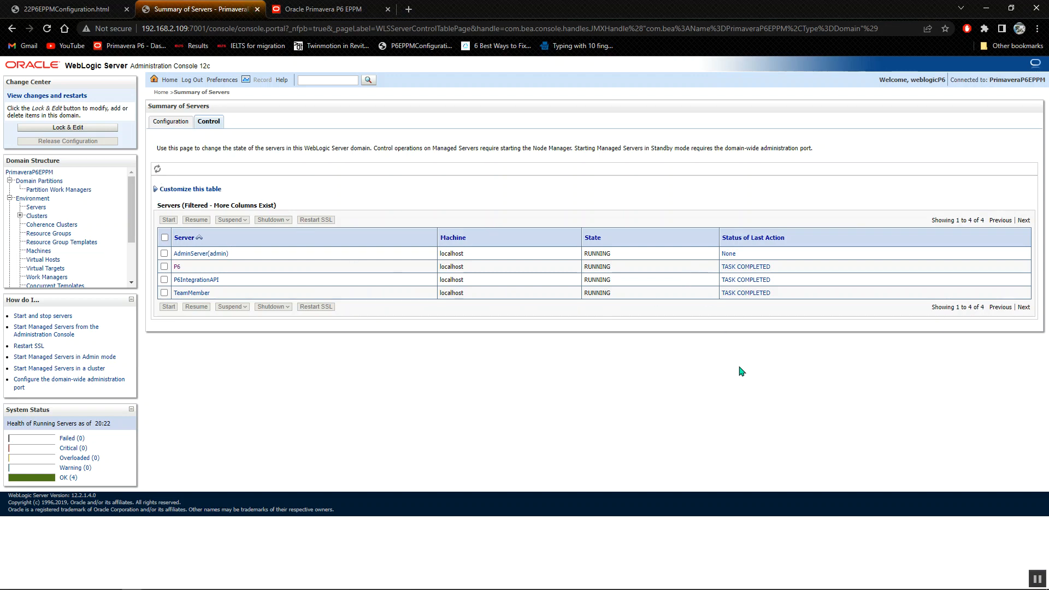
pyautogui.click(169, 122)
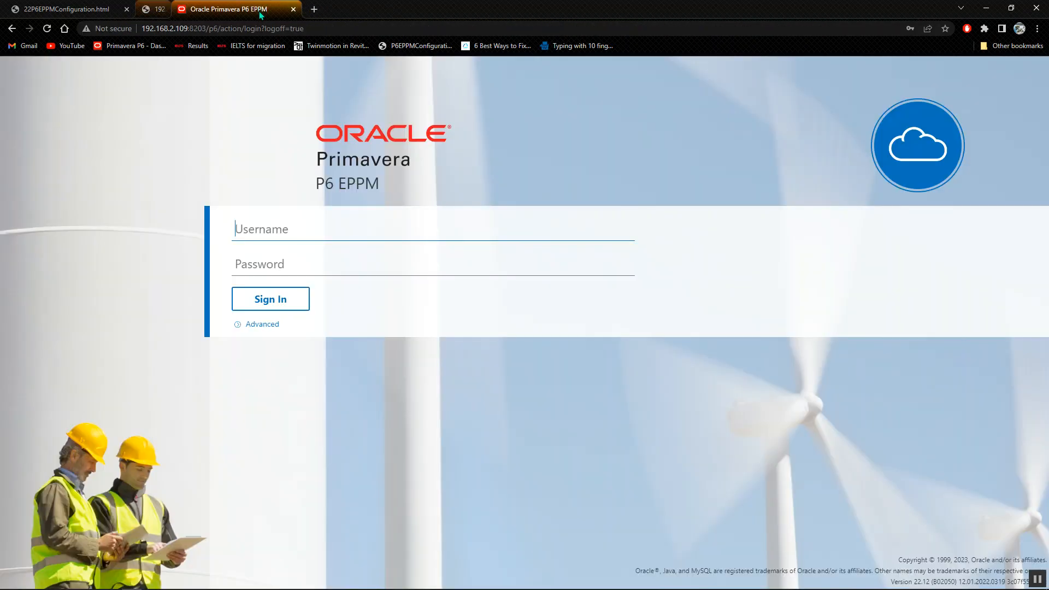
pyautogui.click(67, 8)
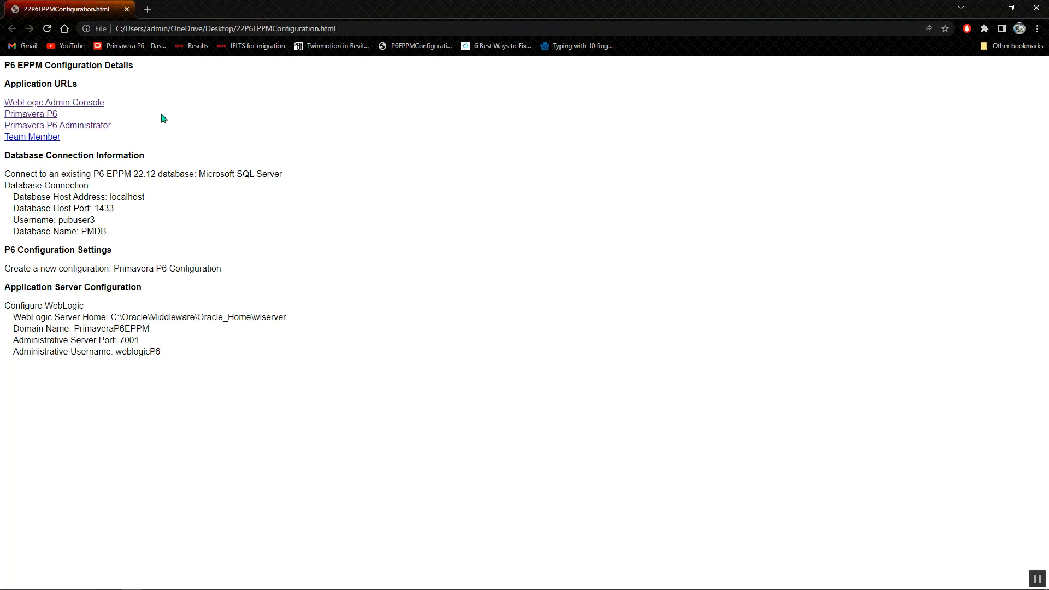